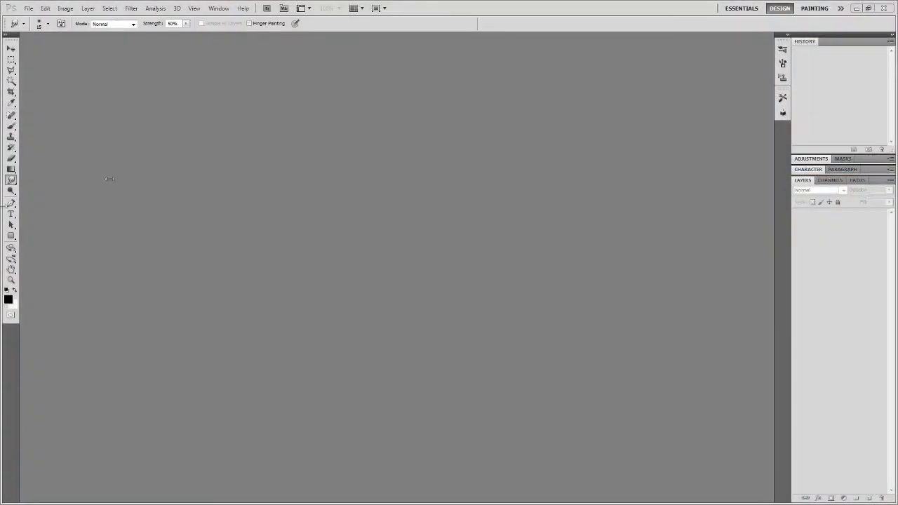
{"action": "mouse_move", "coordinate": [617, 226]}
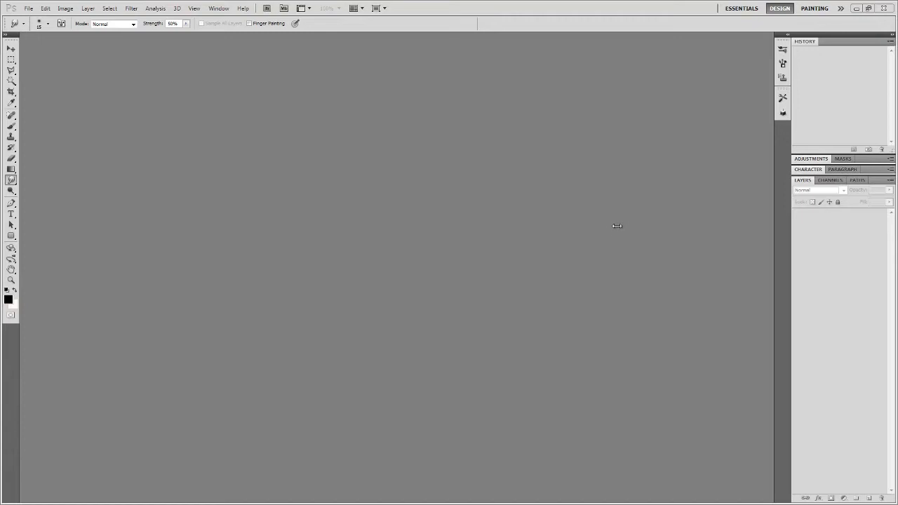
{"action": "mouse_move", "coordinate": [632, 207]}
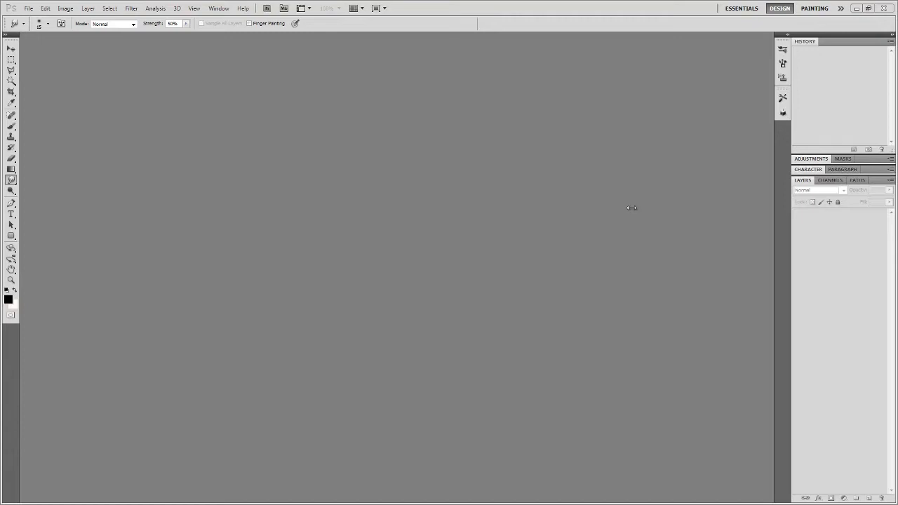
{"action": "mouse_move", "coordinate": [604, 213]}
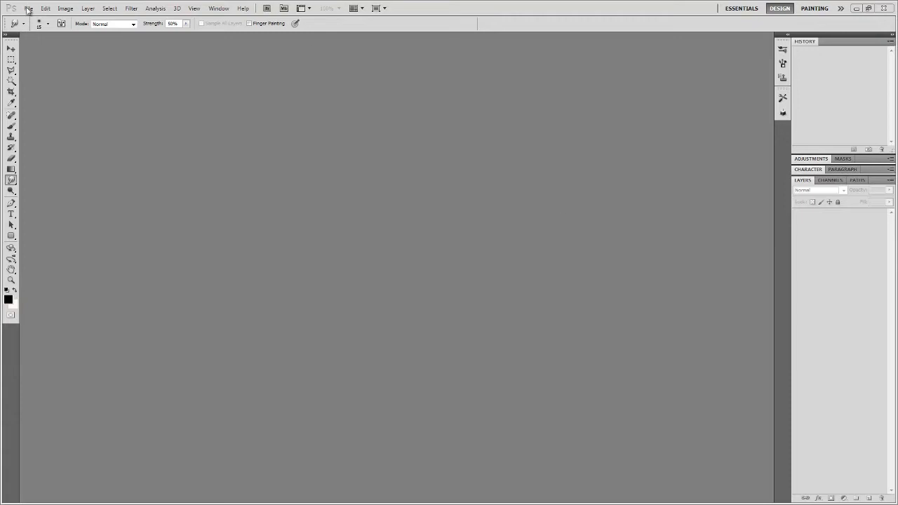
Create a new 1280×720 document from the 720p preset with a transparent background
{"action": "left_click", "coordinate": [29, 8]}
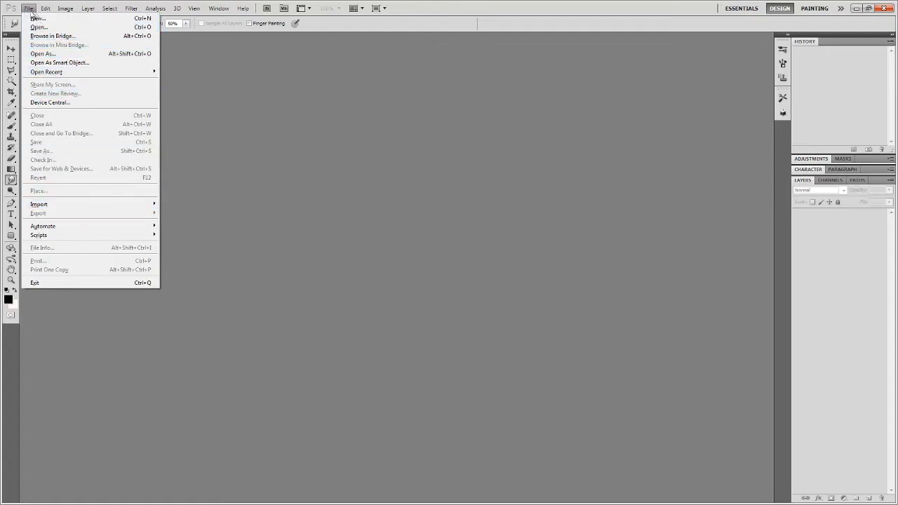
{"action": "left_click", "coordinate": [37, 19]}
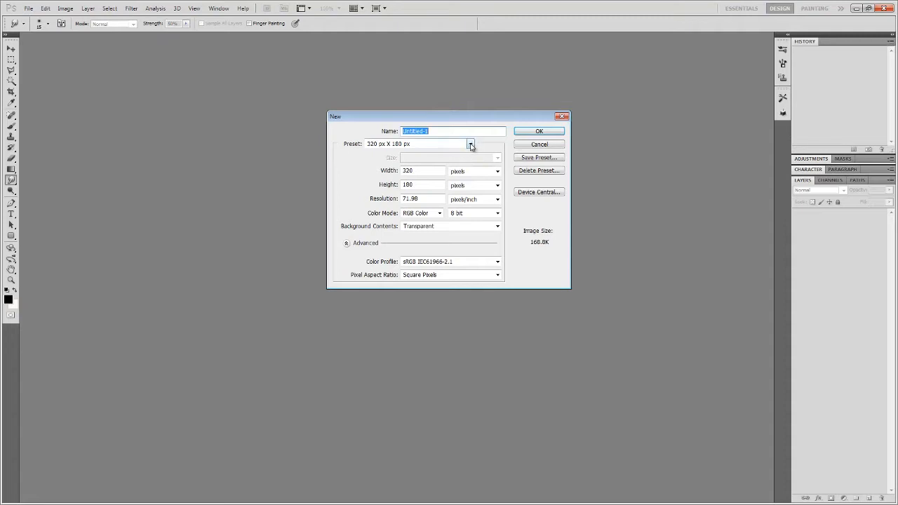
{"action": "left_click", "coordinate": [470, 144]}
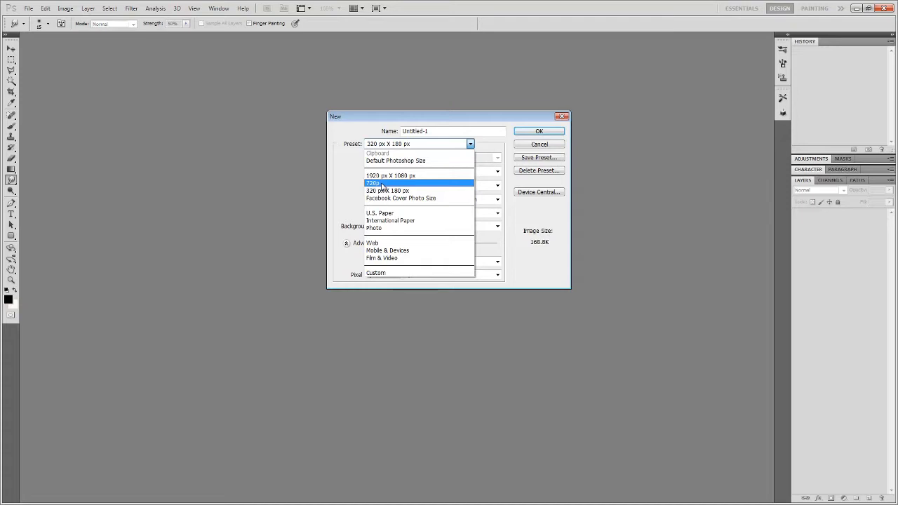
{"action": "left_click", "coordinate": [374, 182]}
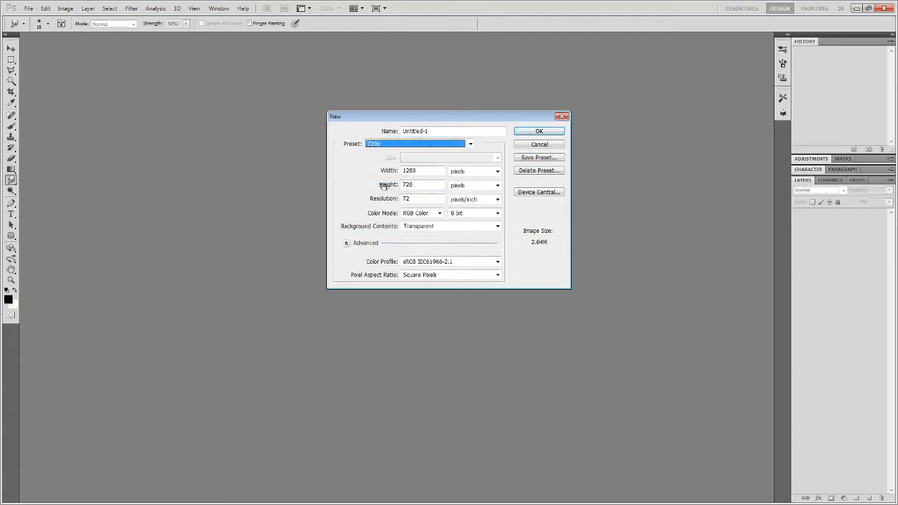
{"action": "left_click", "coordinate": [423, 171]}
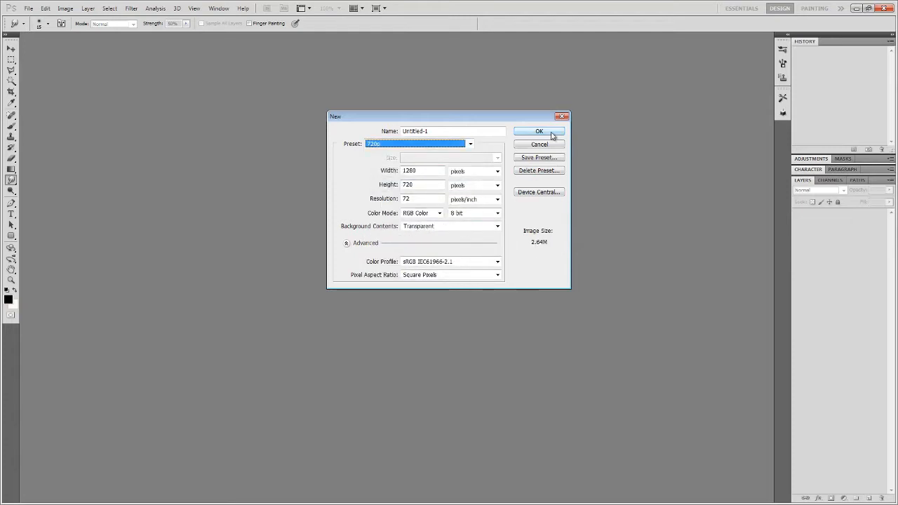
{"action": "left_click", "coordinate": [540, 144]}
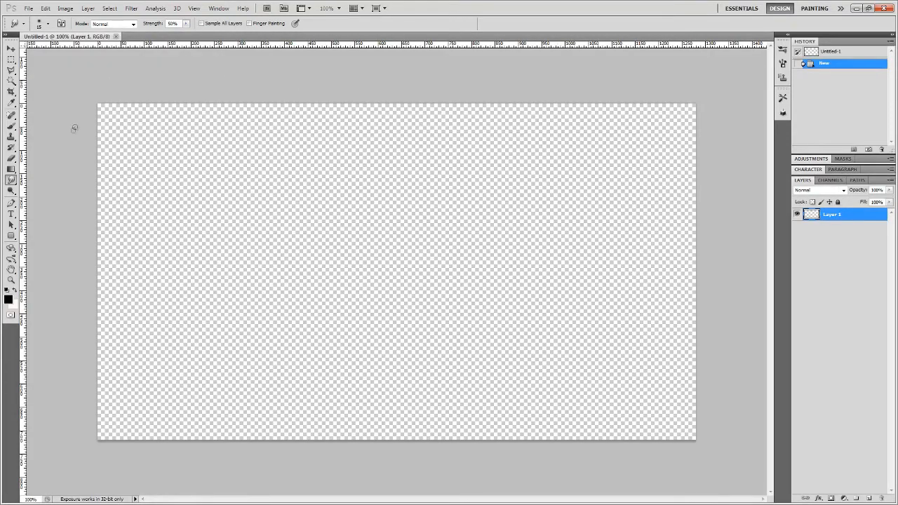
{"action": "mouse_move", "coordinate": [33, 190]}
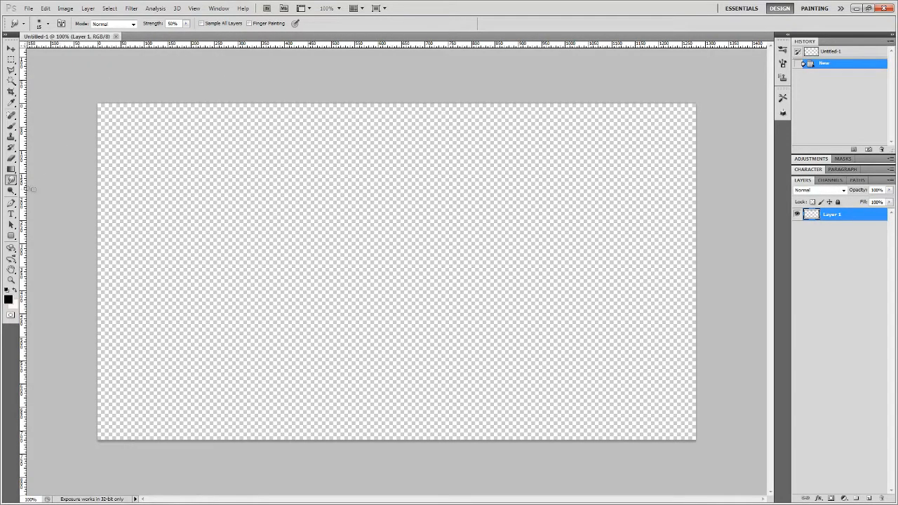
Pick the Paint Bucket, set a bright pure blue foreground, and fill Layer 1
{"action": "left_click", "coordinate": [12, 170]}
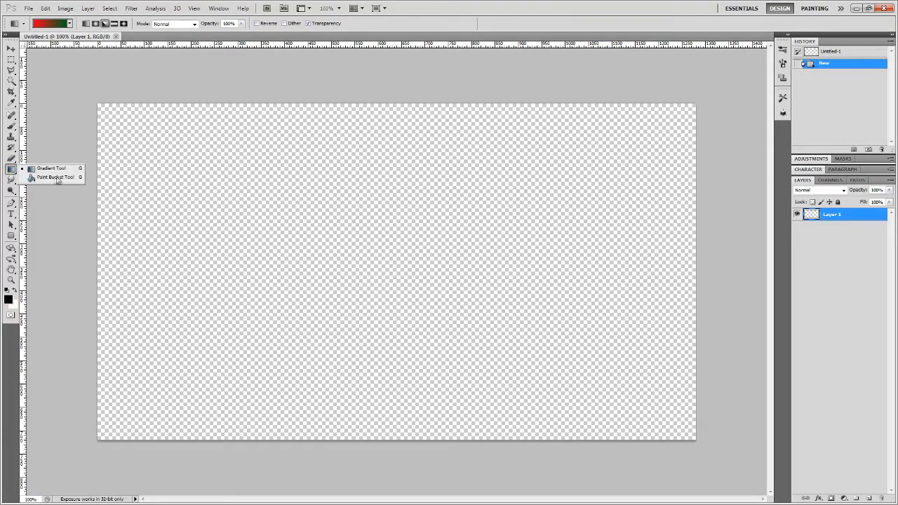
{"action": "left_click", "coordinate": [53, 177]}
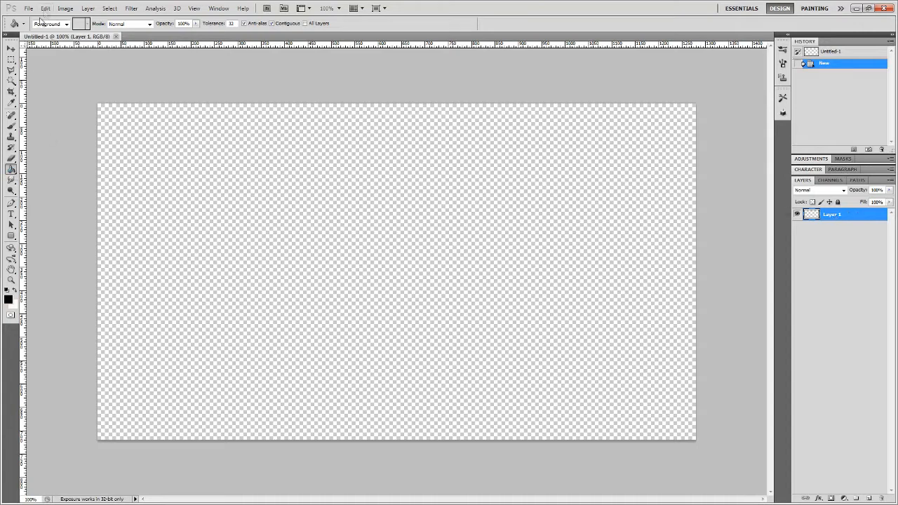
{"action": "left_click", "coordinate": [8, 296]}
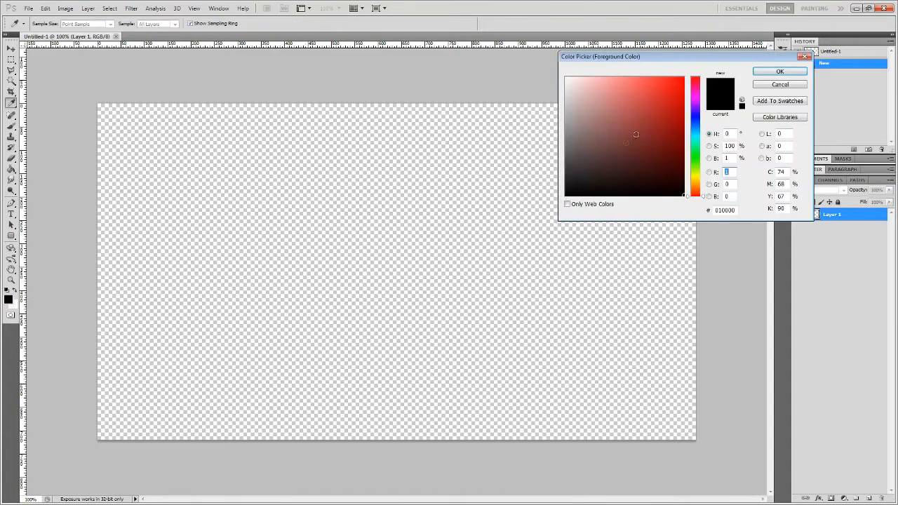
{"action": "left_click", "coordinate": [695, 95]}
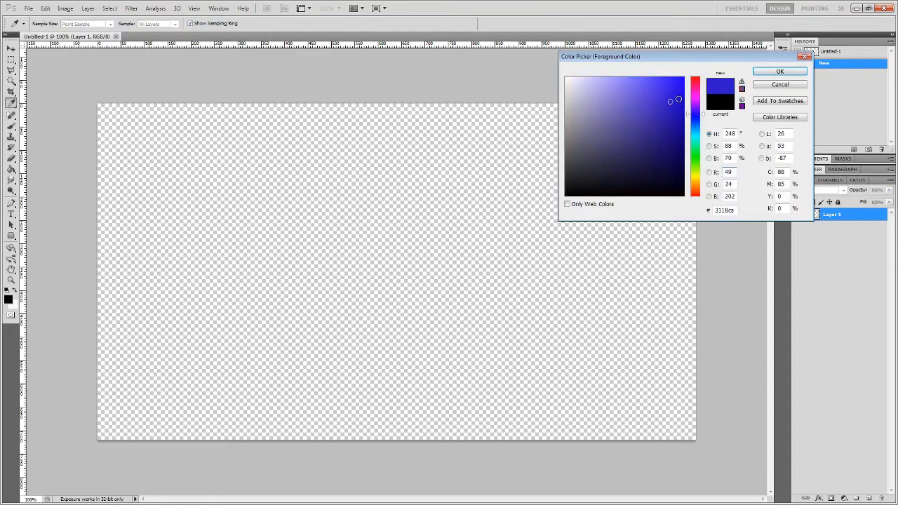
{"action": "left_click", "coordinate": [688, 109]}
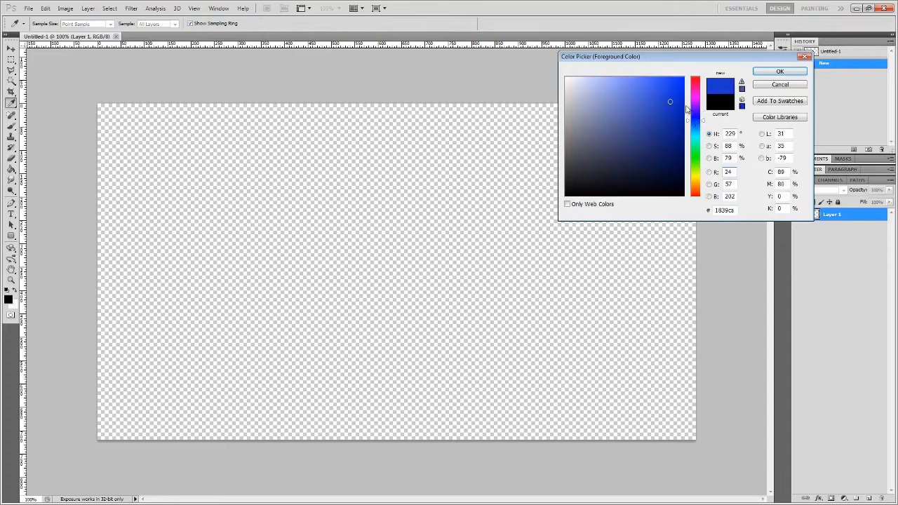
{"action": "left_click", "coordinate": [780, 71]}
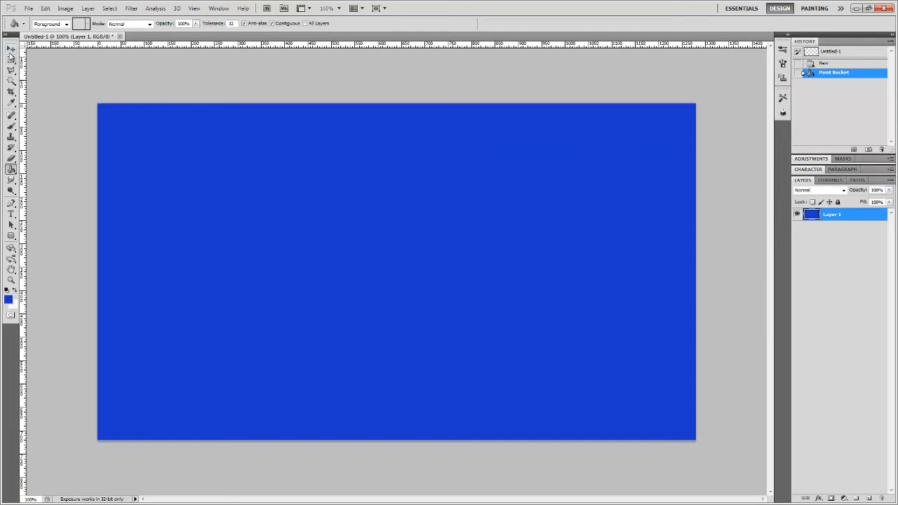
{"action": "left_click", "coordinate": [11, 49]}
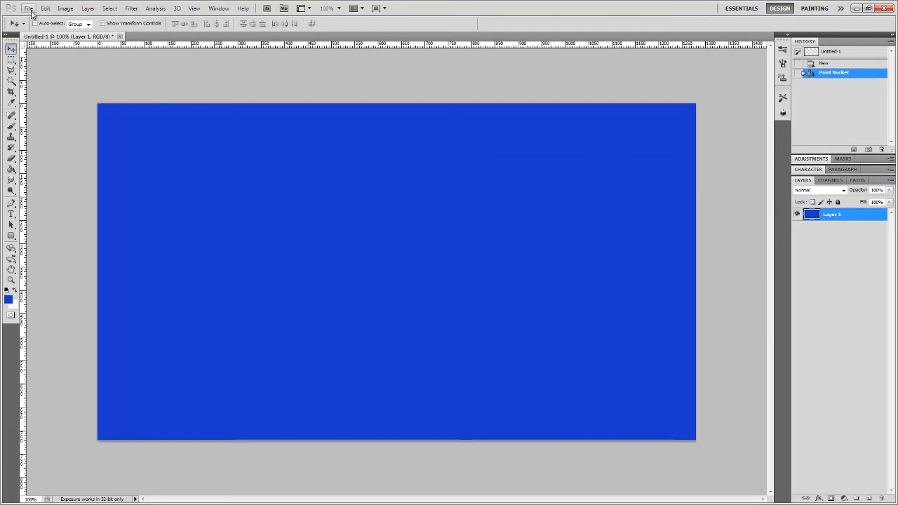
Start a second new document, Untitled-2, from the size presets
{"action": "left_click", "coordinate": [29, 8]}
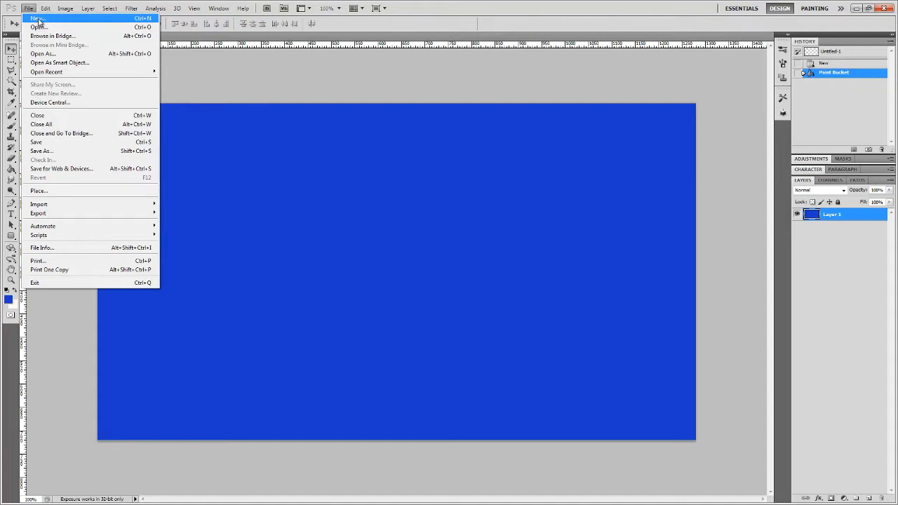
{"action": "left_click", "coordinate": [37, 18]}
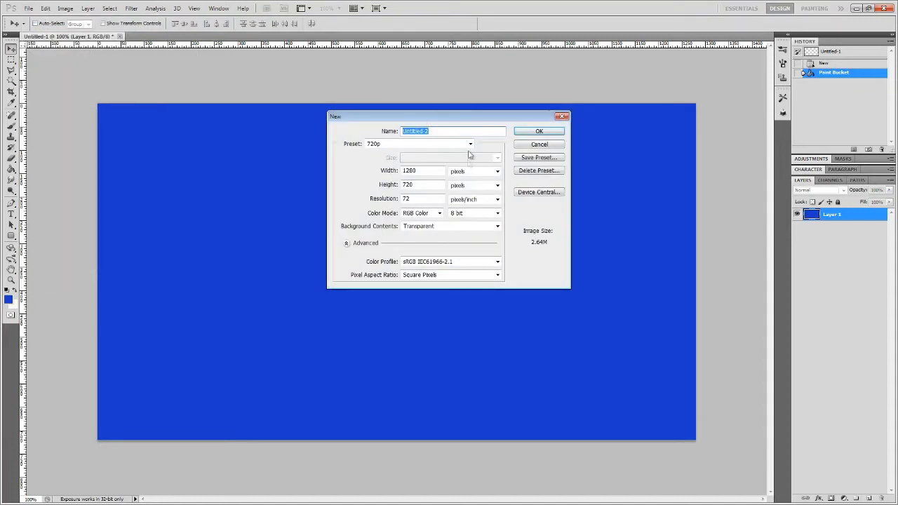
{"action": "left_click", "coordinate": [470, 144]}
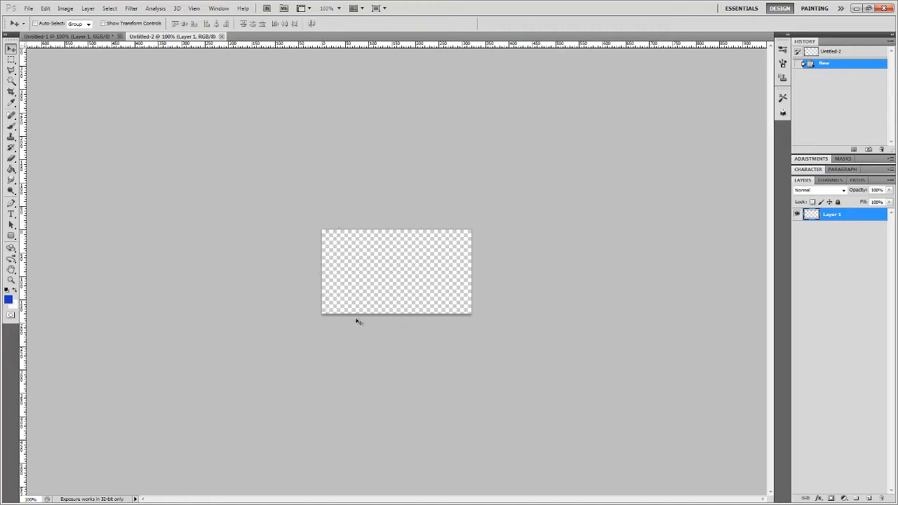
{"action": "mouse_move", "coordinate": [615, 355]}
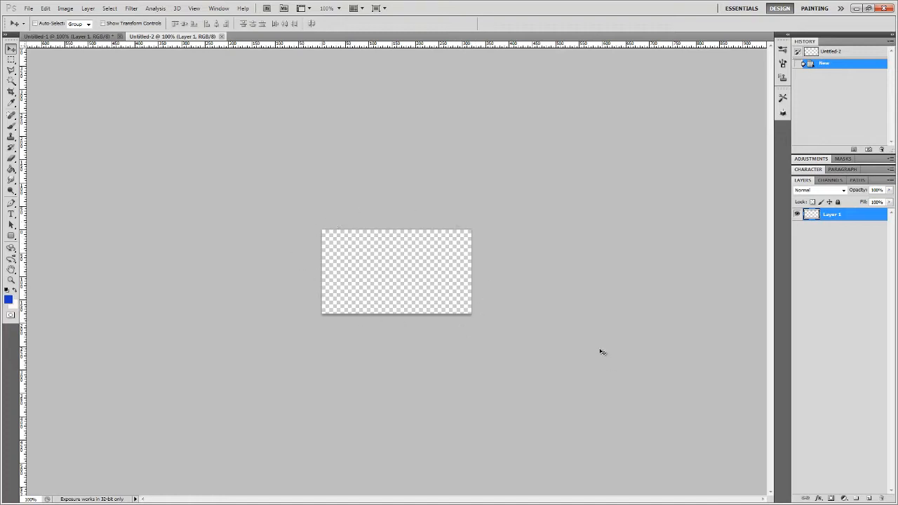
Fill the second document's canvas with the pale off-white colour
{"action": "left_click", "coordinate": [12, 59]}
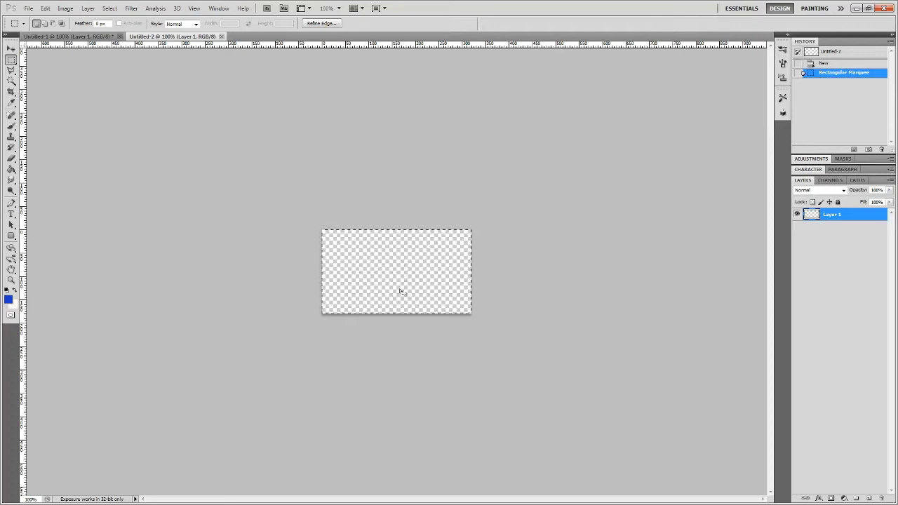
{"action": "mouse_move", "coordinate": [354, 250]}
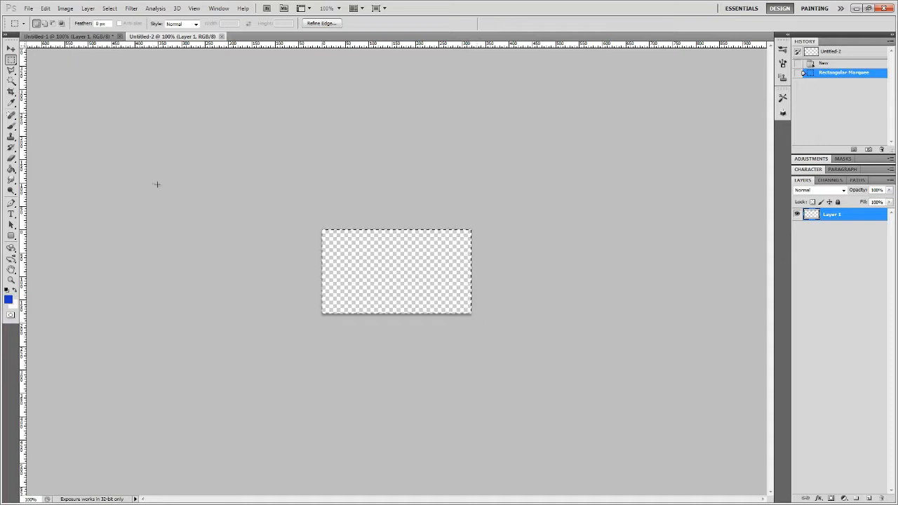
{"action": "left_click", "coordinate": [11, 170]}
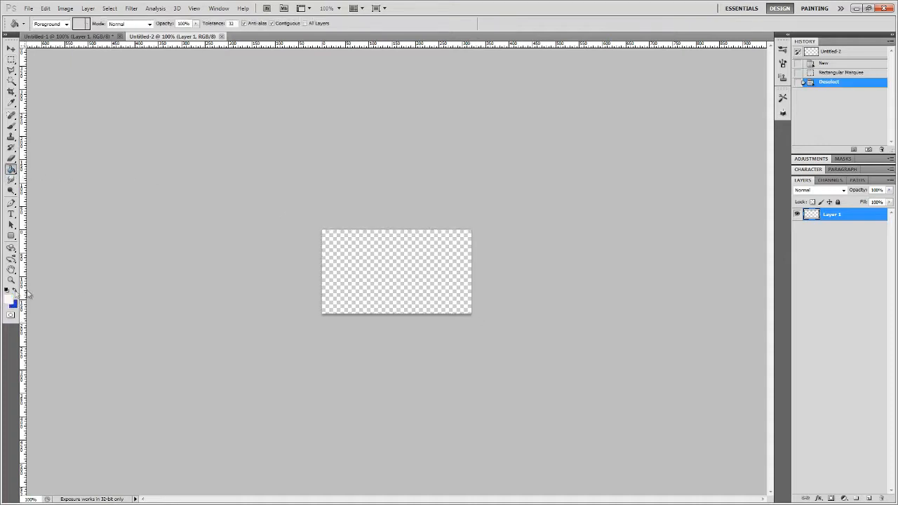
{"action": "left_click", "coordinate": [397, 272]}
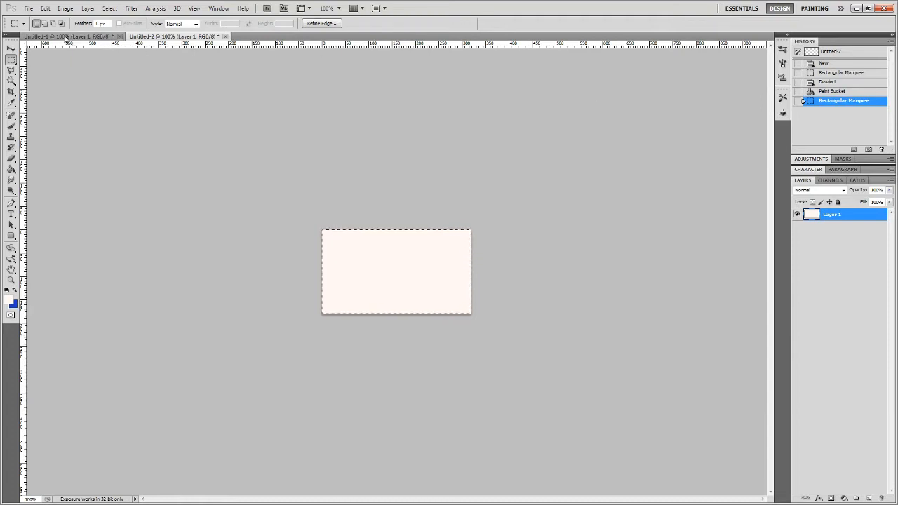
Paste the pale rectangle into the blue document and drag it near the centre
{"action": "left_click", "coordinate": [70, 35]}
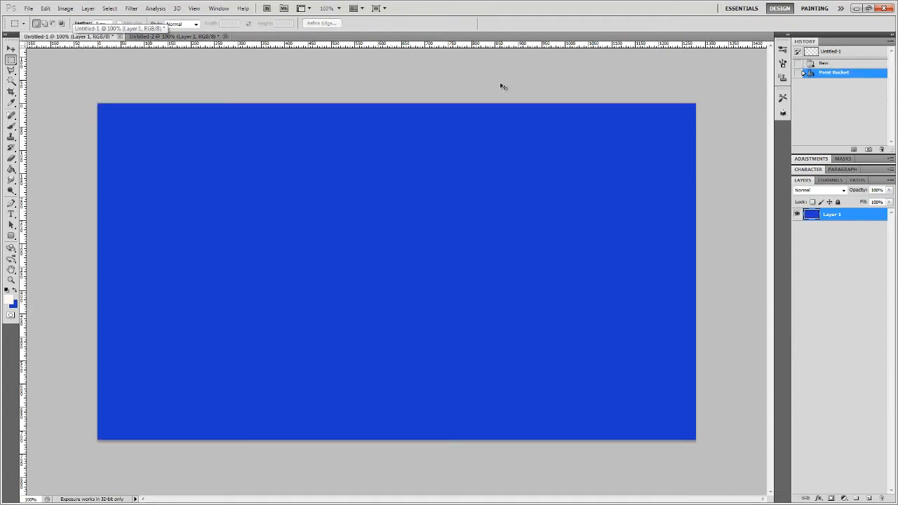
{"action": "key", "text": "ctrl+v"}
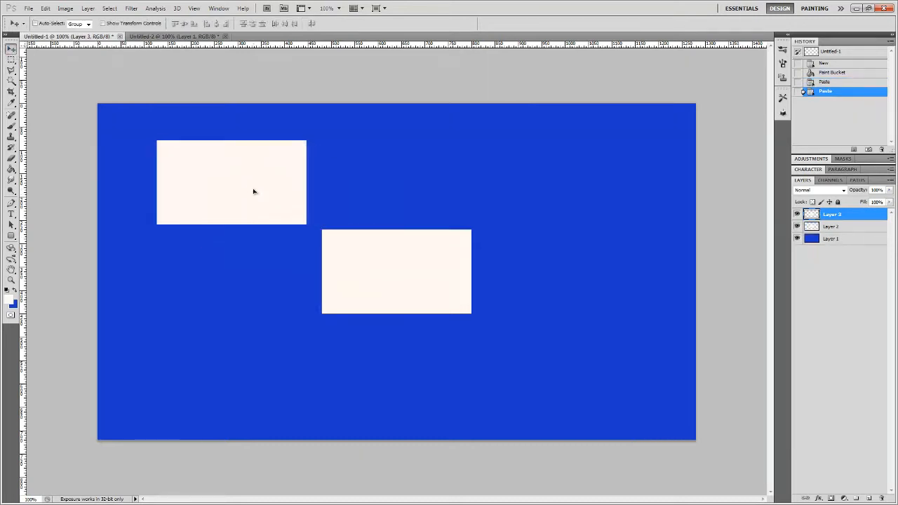
{"action": "left_click_drag", "start_coordinate": [232, 182], "coordinate": [219, 187]}
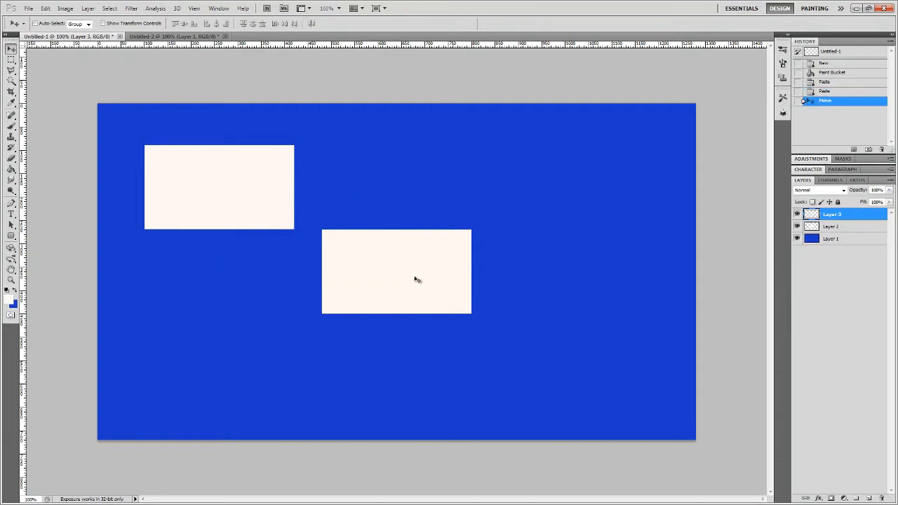
{"action": "left_click", "coordinate": [831, 238]}
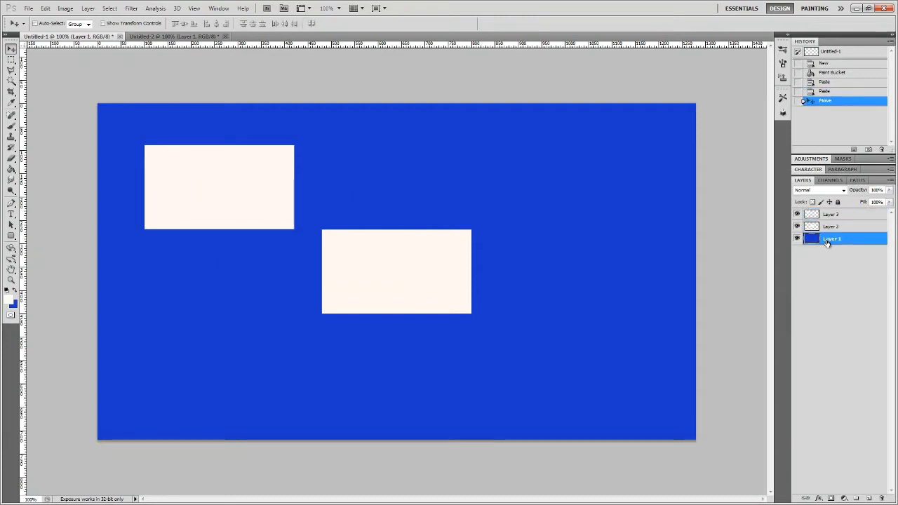
Rename the layers Bg and Left box, and move the top box to the upper right
{"action": "double_click", "coordinate": [832, 238]}
{"action": "type", "text": "Bg"}
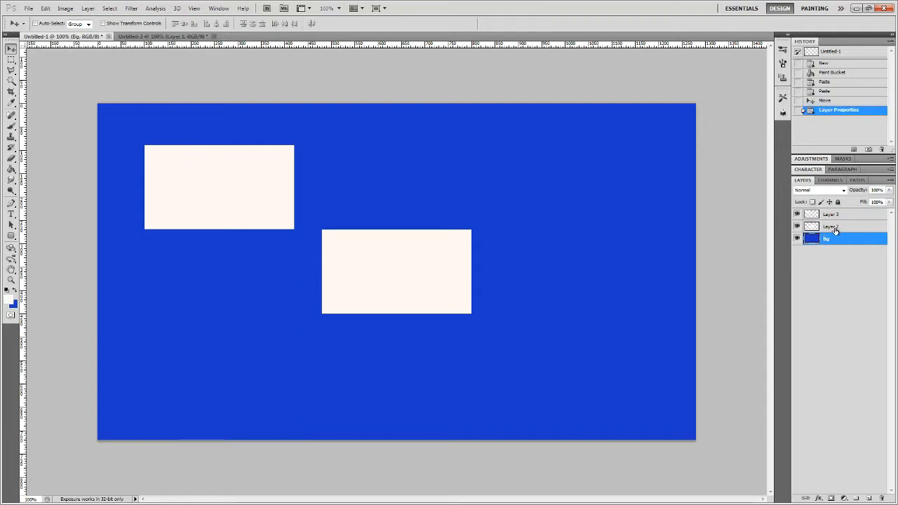
{"action": "double_click", "coordinate": [831, 226]}
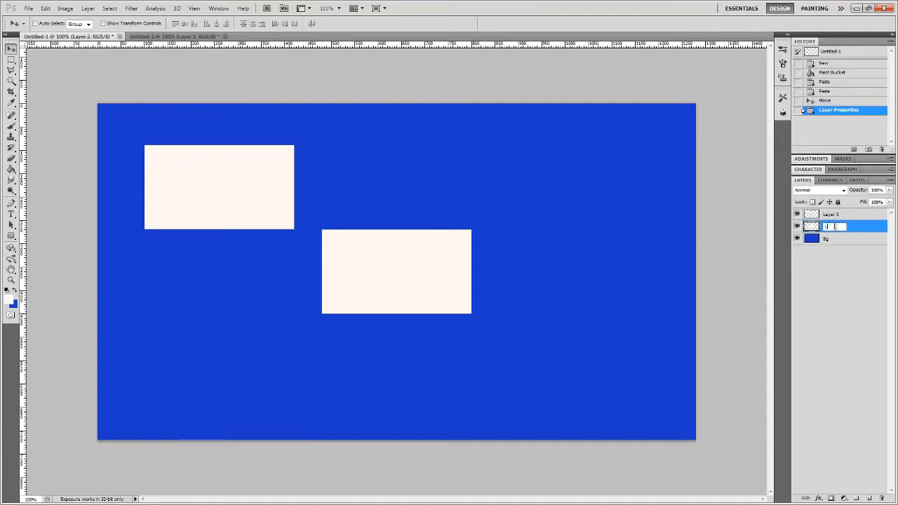
{"action": "type", "text": "Left box"}
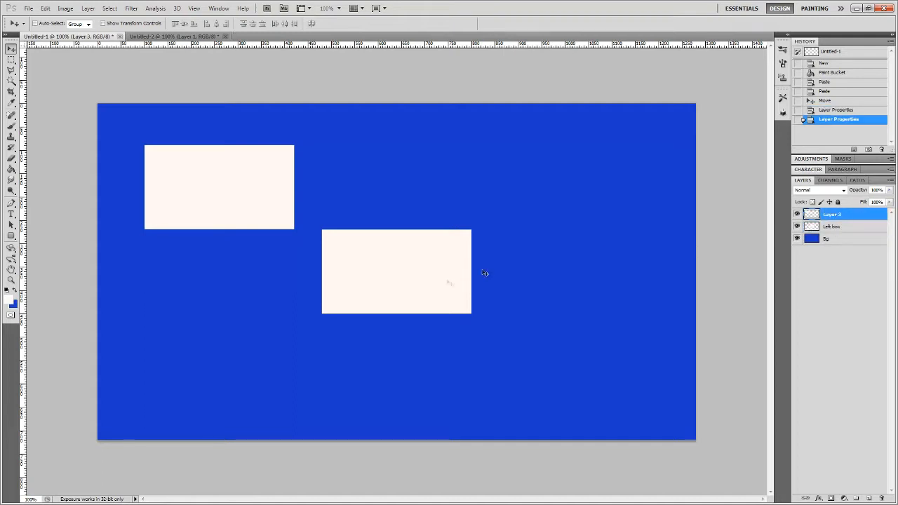
{"action": "left_click_drag", "start_coordinate": [219, 187], "coordinate": [367, 172]}
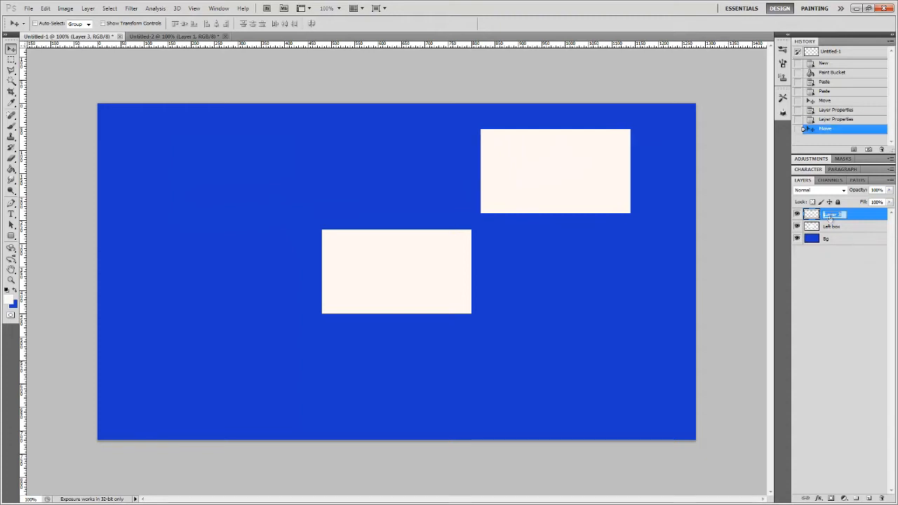
{"action": "double_click", "coordinate": [835, 214]}
{"action": "type", "text": "Right box"}
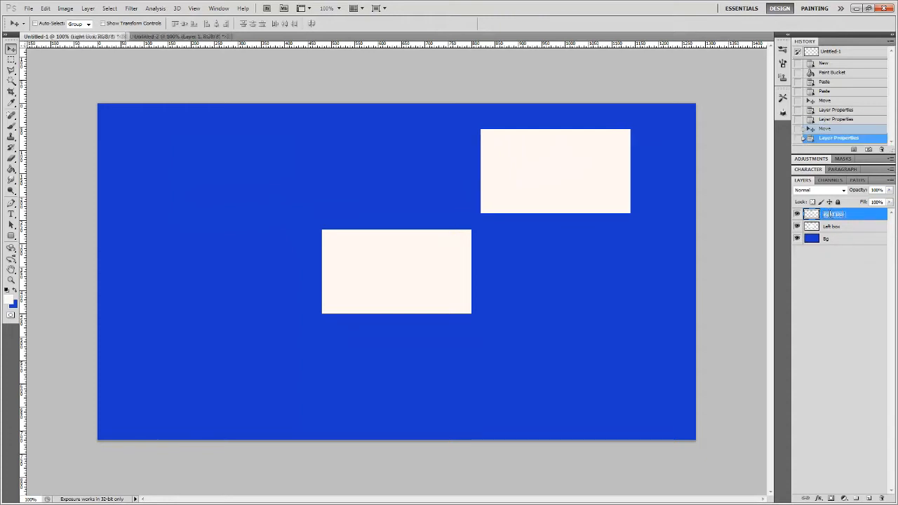
{"action": "left_click", "coordinate": [833, 226]}
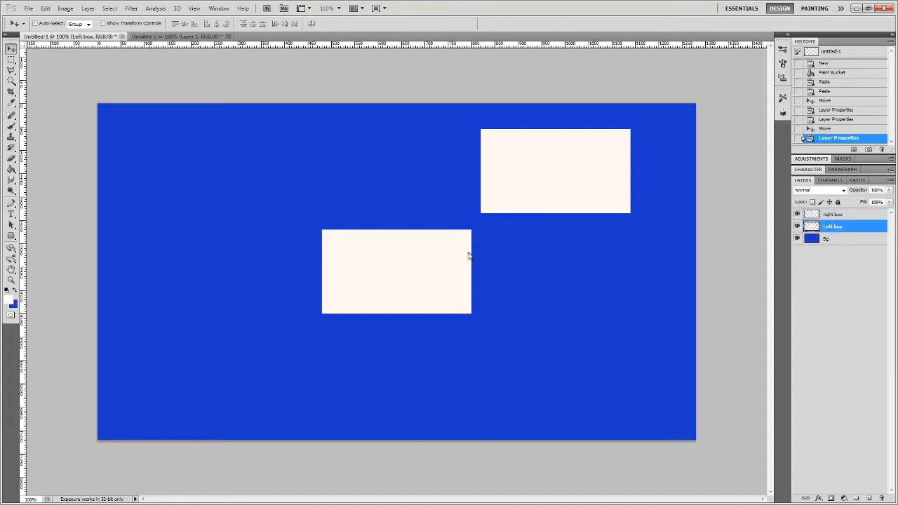
Drag Left box to the upper left and right box down to the lower right
{"action": "left_click_drag", "start_coordinate": [396, 272], "coordinate": [219, 174]}
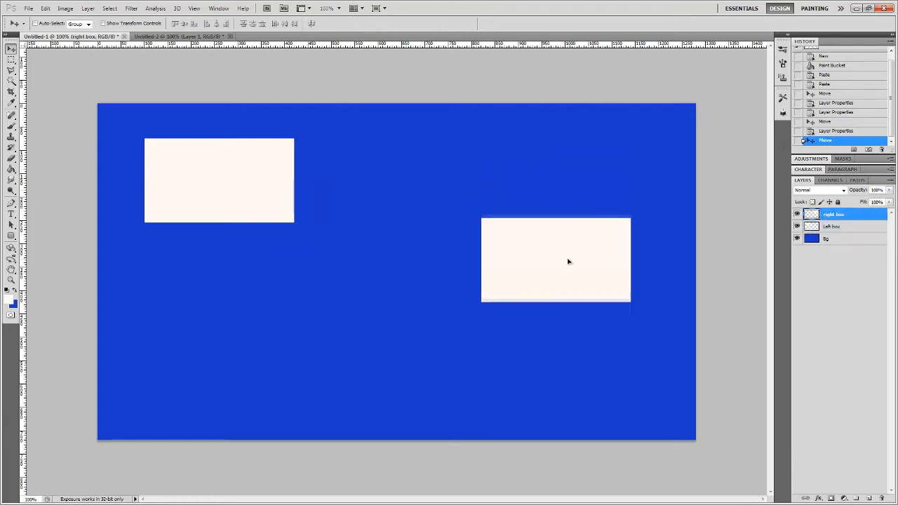
{"action": "left_click_drag", "start_coordinate": [569, 262], "coordinate": [576, 336]}
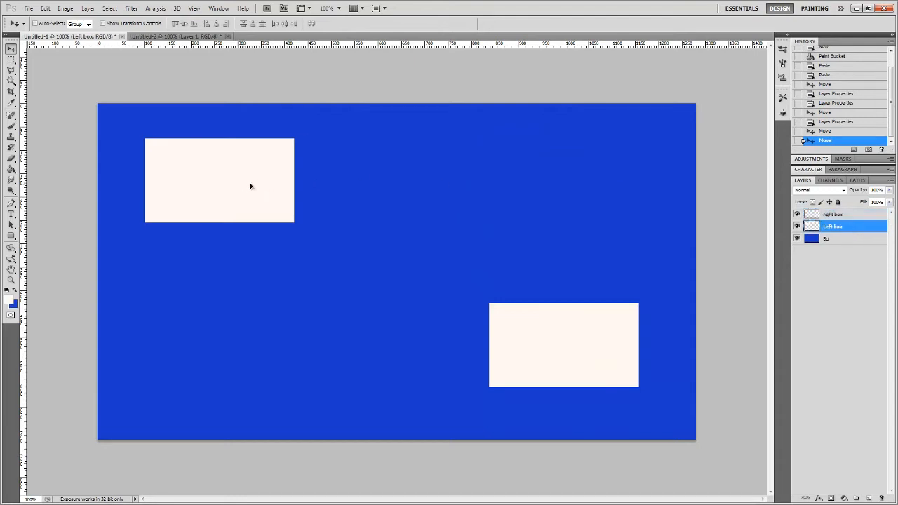
{"action": "left_click_drag", "start_coordinate": [219, 181], "coordinate": [233, 188]}
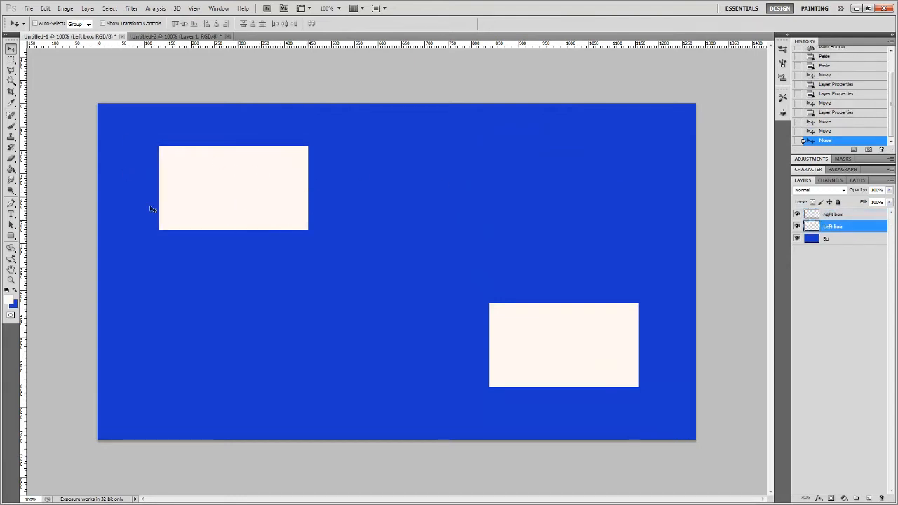
{"action": "mouse_move", "coordinate": [275, 204]}
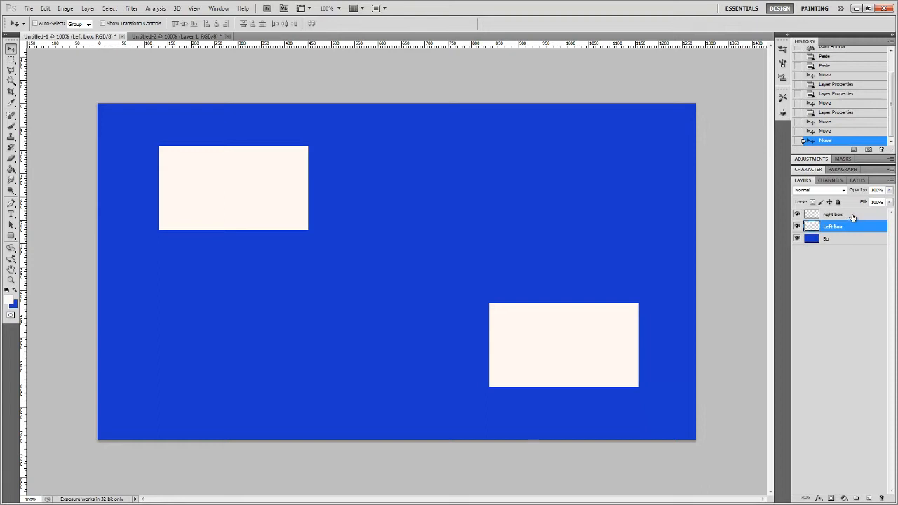
{"action": "left_click", "coordinate": [842, 214]}
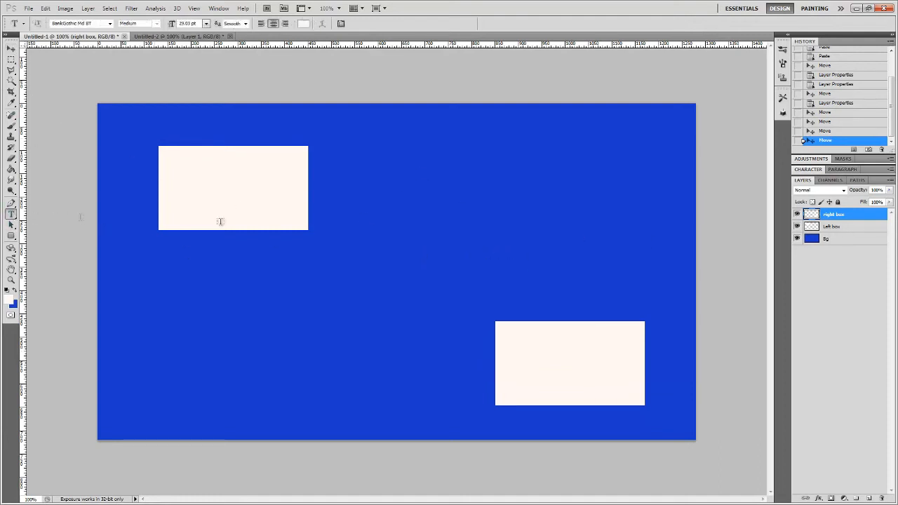
{"action": "mouse_move", "coordinate": [369, 282]}
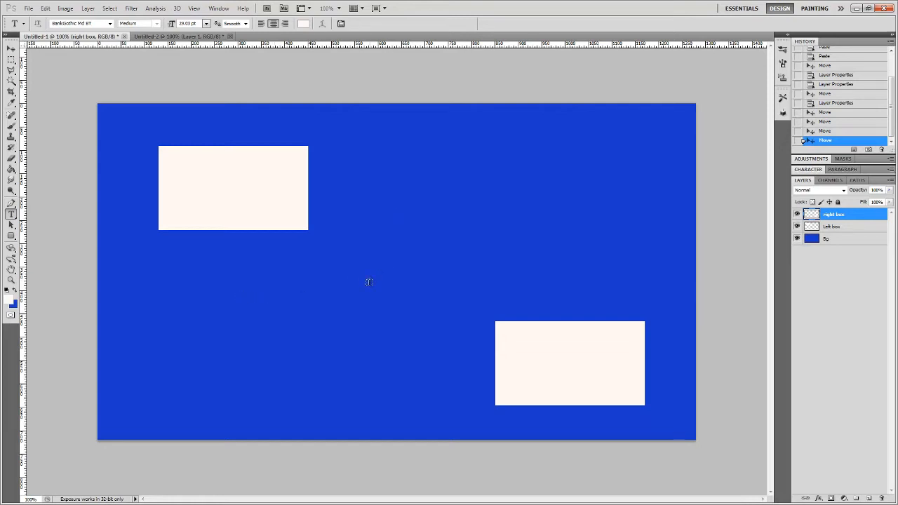
Start a 'CRAZY' text caption mid-canvas, then abandon it
{"action": "left_click", "coordinate": [354, 245]}
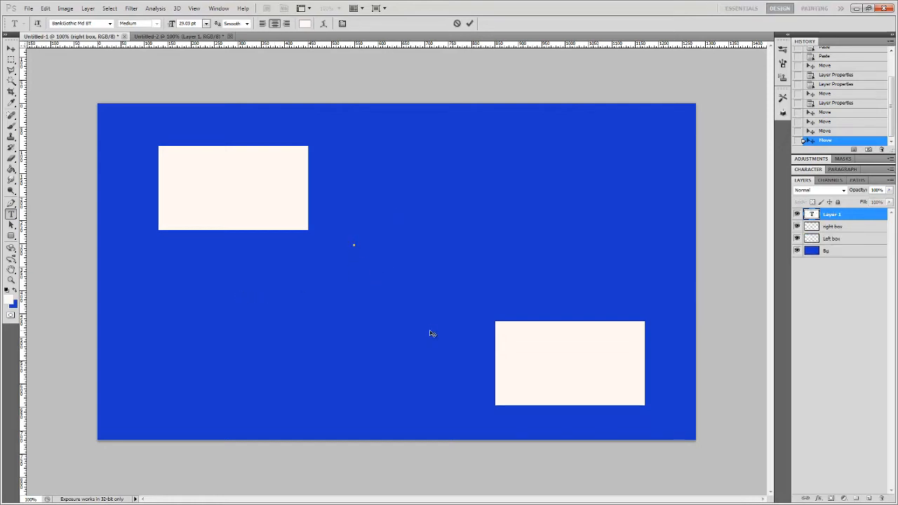
{"action": "type", "text": "CRA"}
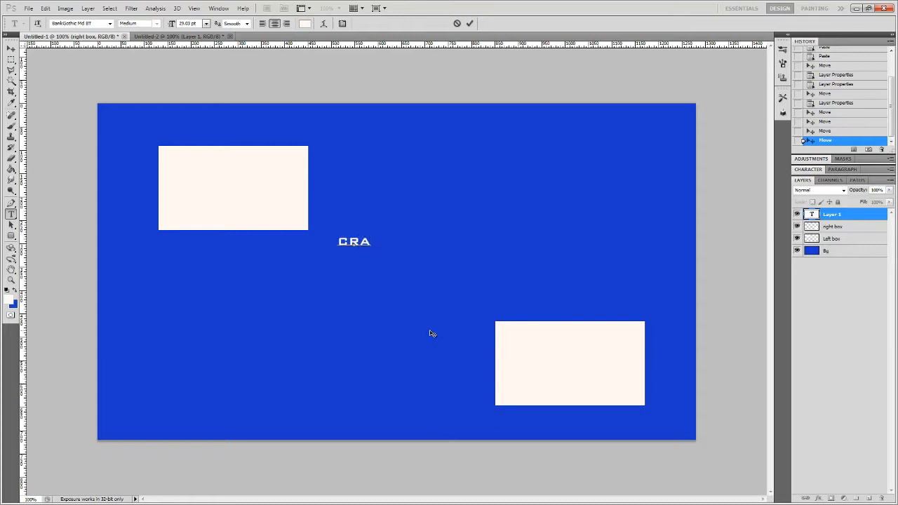
{"action": "type", "text": "ZY"}
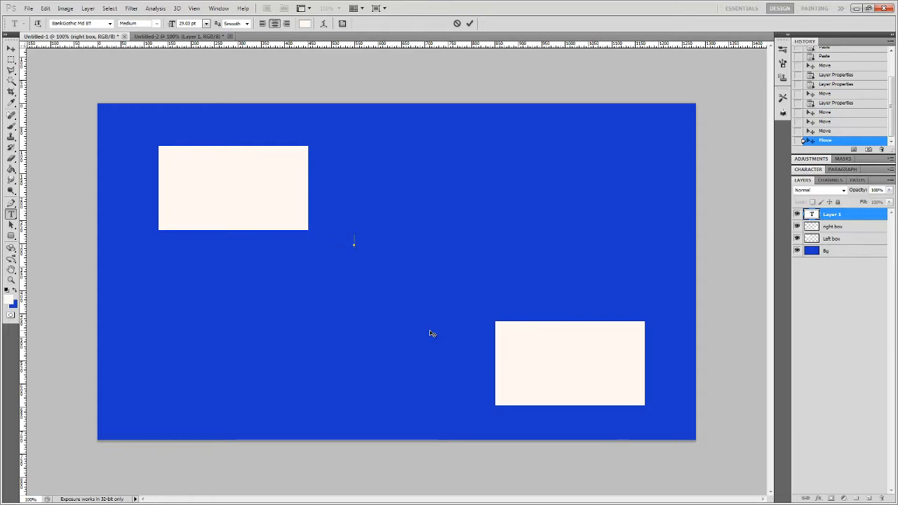
{"action": "mouse_move", "coordinate": [460, 260]}
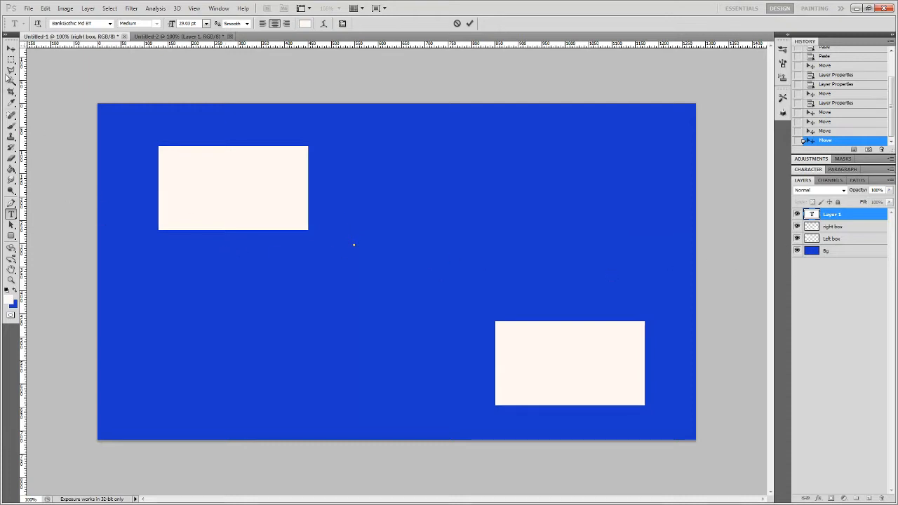
{"action": "left_click", "coordinate": [11, 48]}
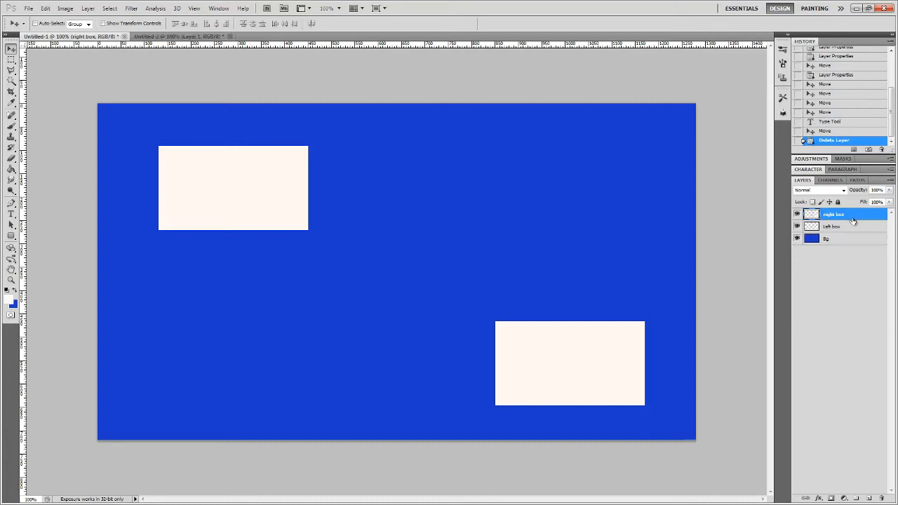
Type the caption MY CHANNEL beneath the upper-left box
{"action": "left_click", "coordinate": [11, 214]}
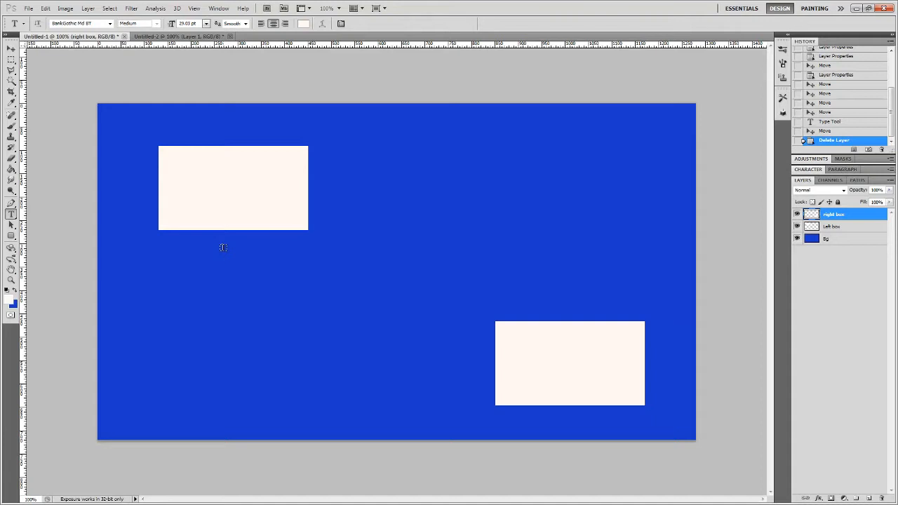
{"action": "left_click", "coordinate": [223, 245]}
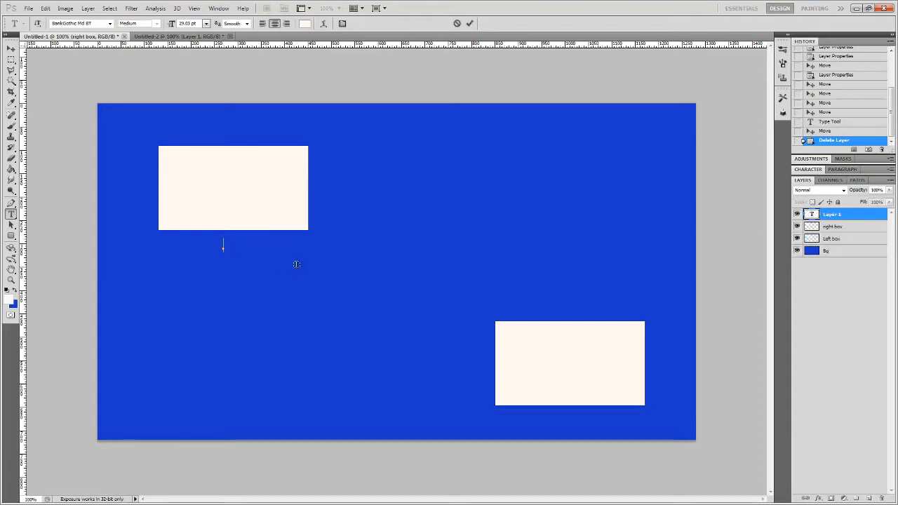
{"action": "type", "text": "M.Y"}
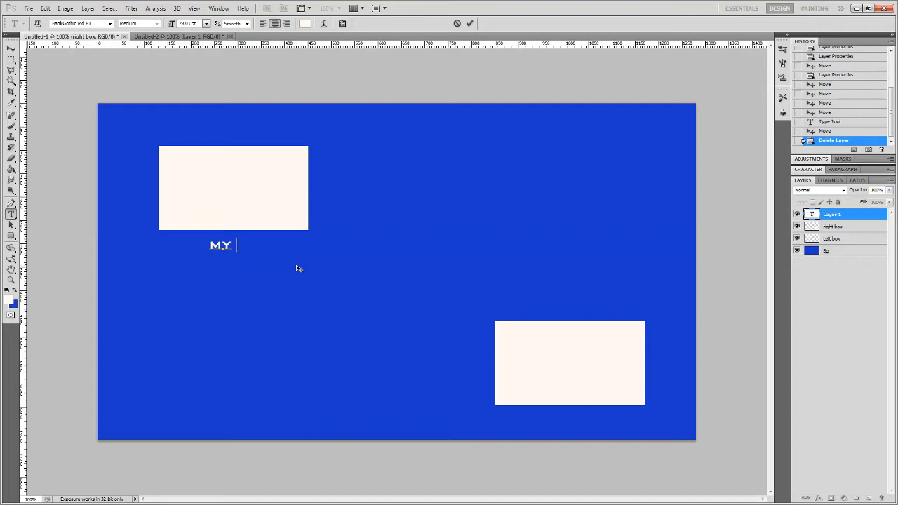
{"action": "type", "text": "C"}
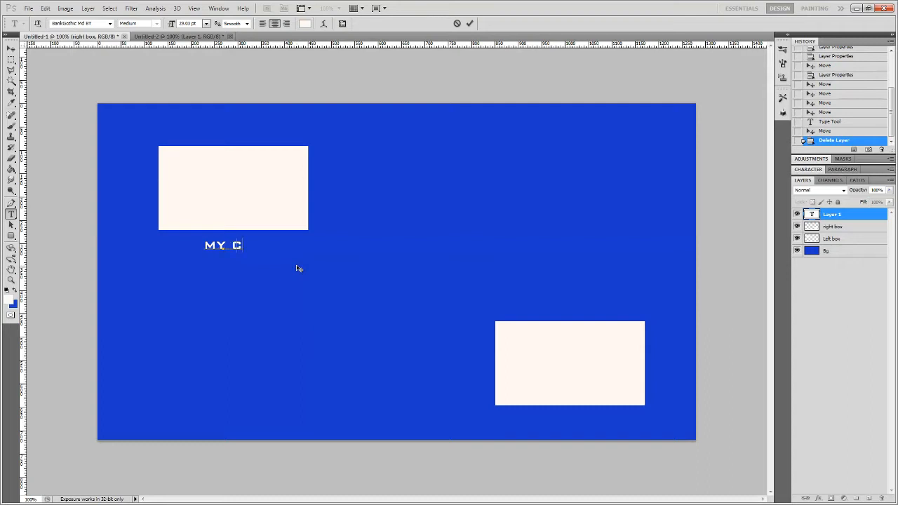
{"action": "type", "text": "HANNEL"}
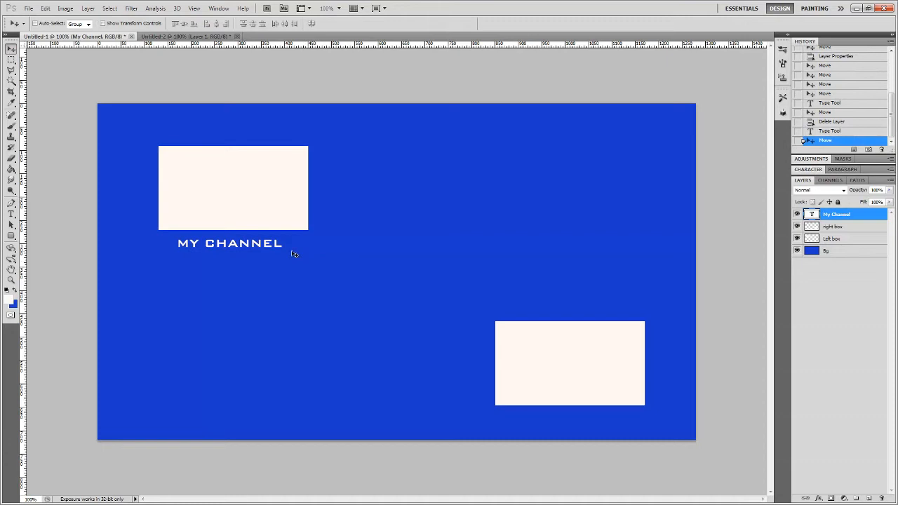
{"action": "mouse_move", "coordinate": [73, 198]}
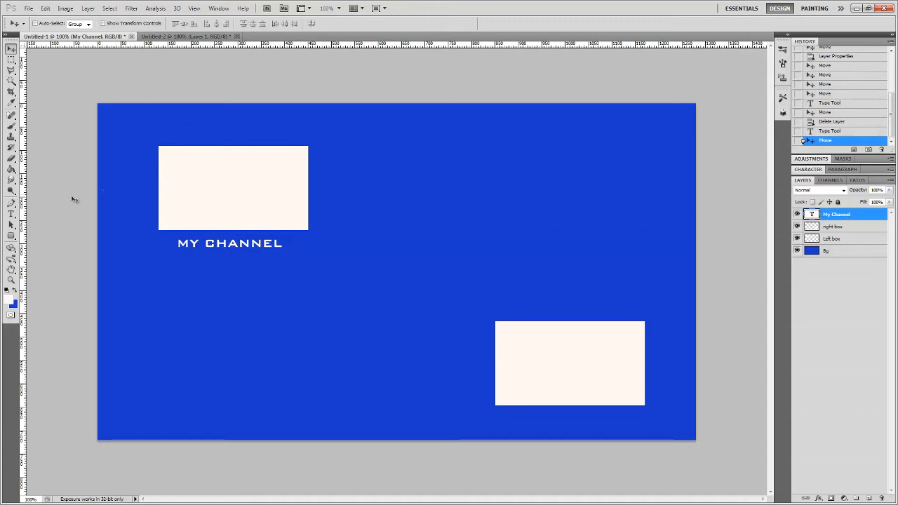
Type the caption BF3 SERIES just above the lower-right box
{"action": "left_click", "coordinate": [11, 214]}
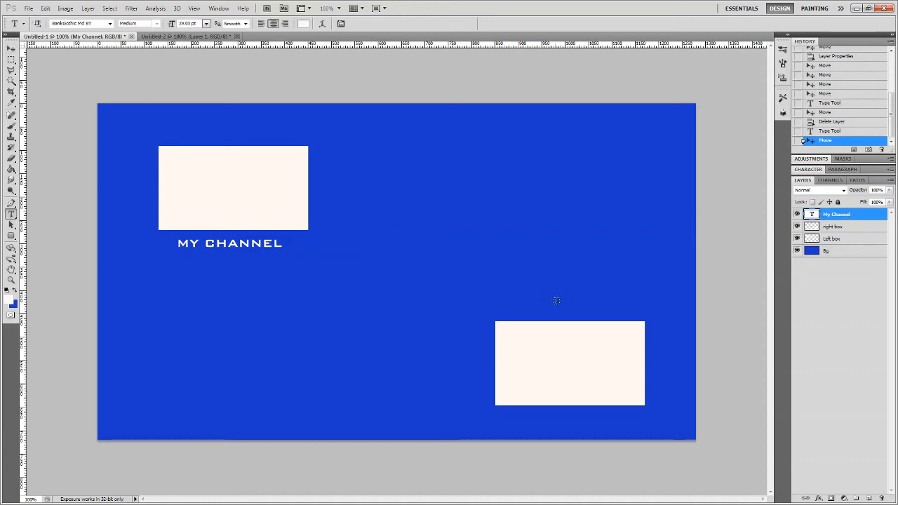
{"action": "left_click", "coordinate": [568, 304]}
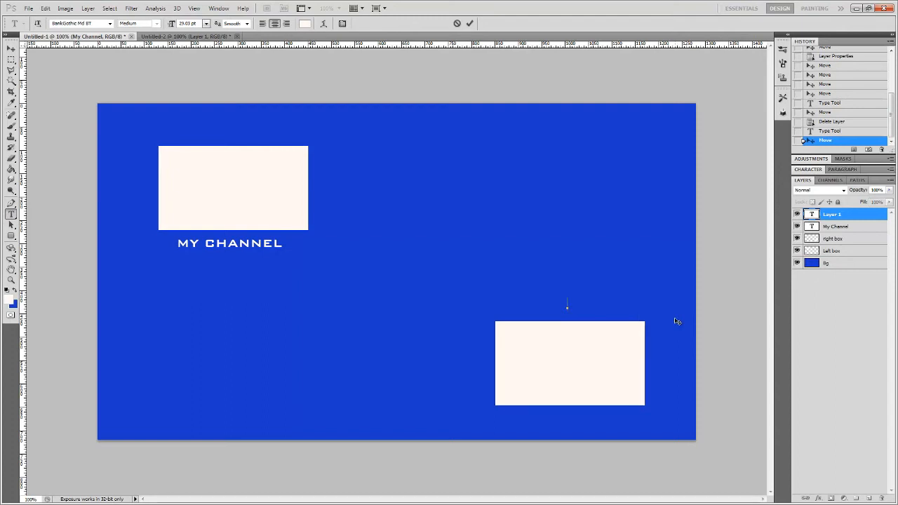
{"action": "type", "text": "BA"}
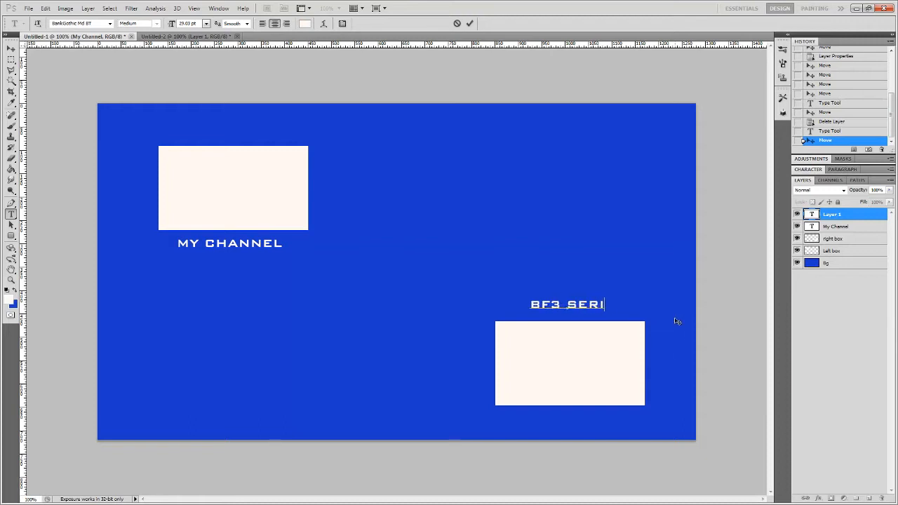
{"action": "type", "text": "ES"}
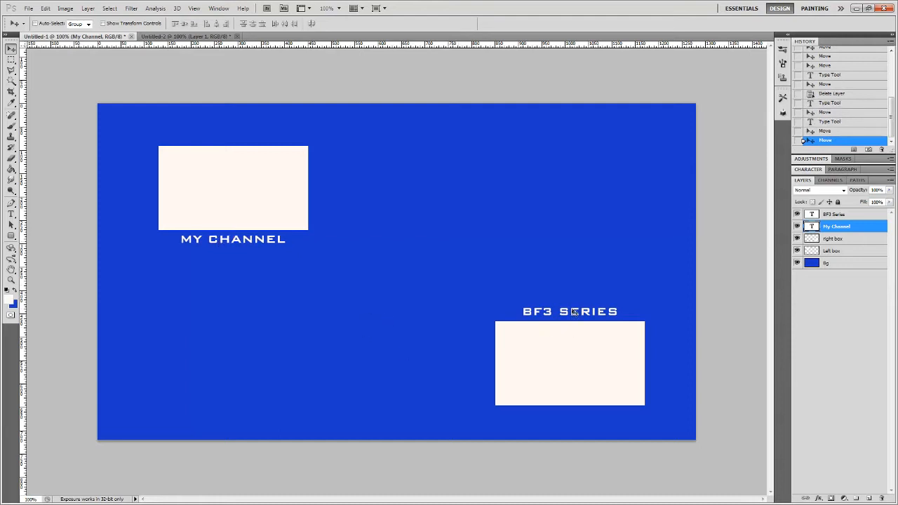
{"action": "mouse_move", "coordinate": [623, 191]}
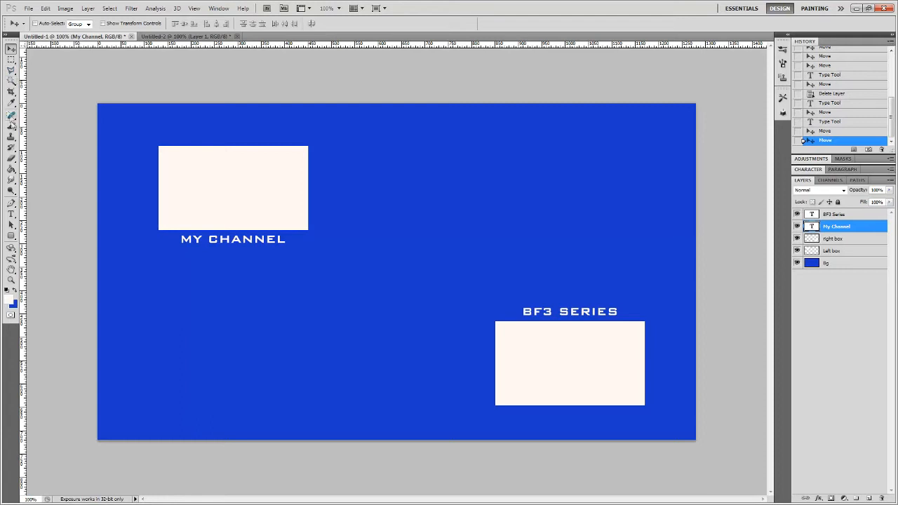
{"action": "left_click", "coordinate": [28, 8]}
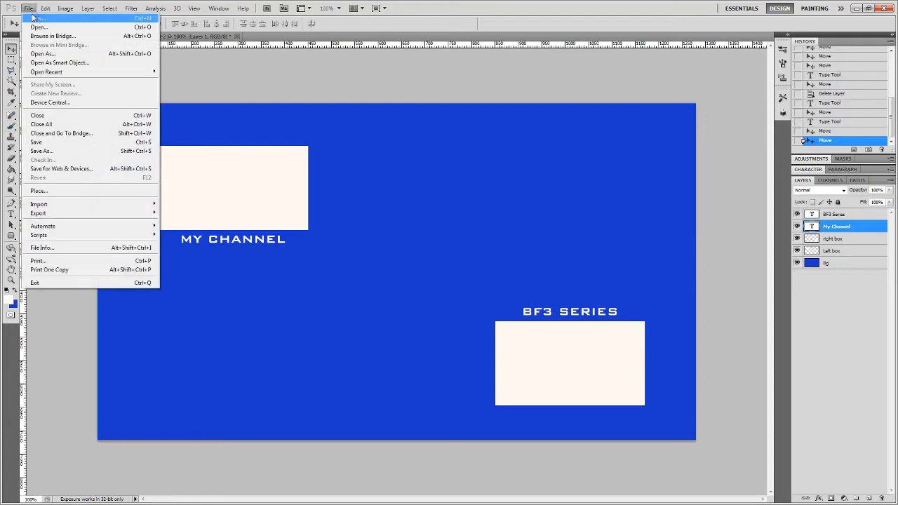
{"action": "mouse_move", "coordinate": [38, 27]}
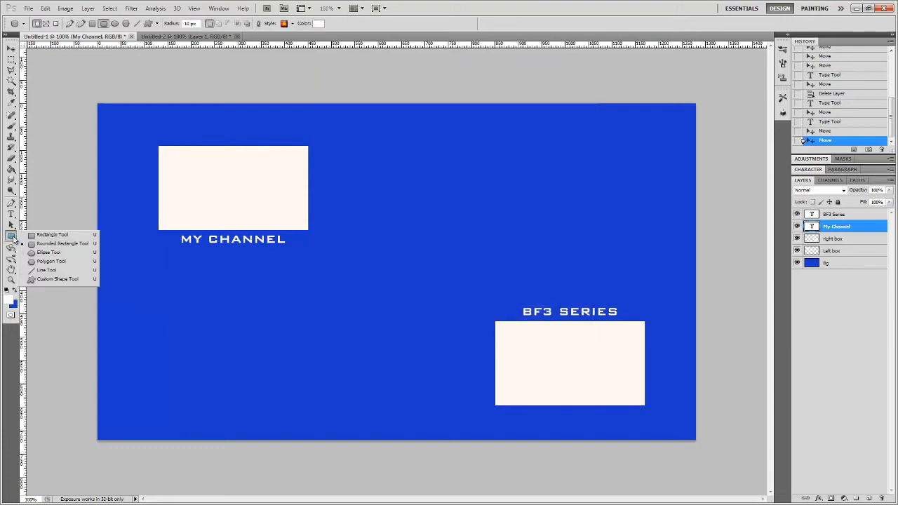
{"action": "mouse_move", "coordinate": [62, 244]}
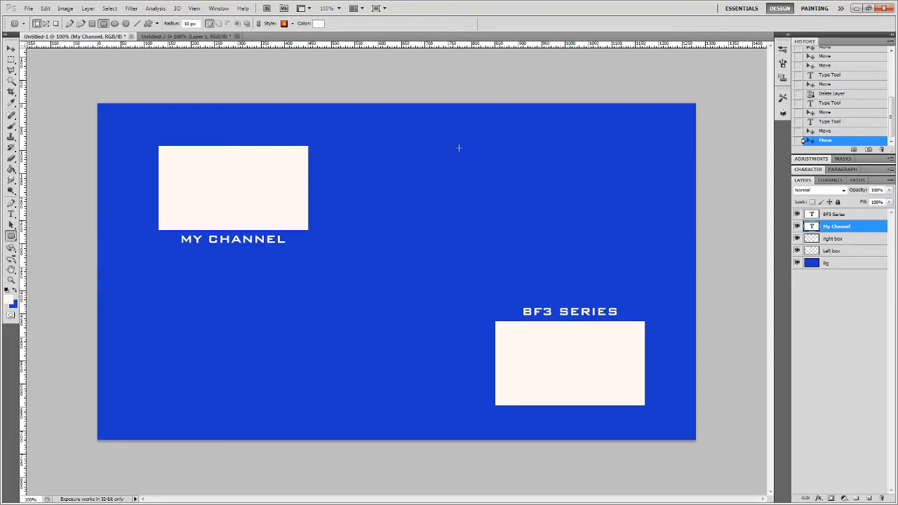
Draw a rounded rectangle near the top centre and apply the Default no-style preset
{"action": "left_click_drag", "start_coordinate": [459, 148], "coordinate": [483, 171]}
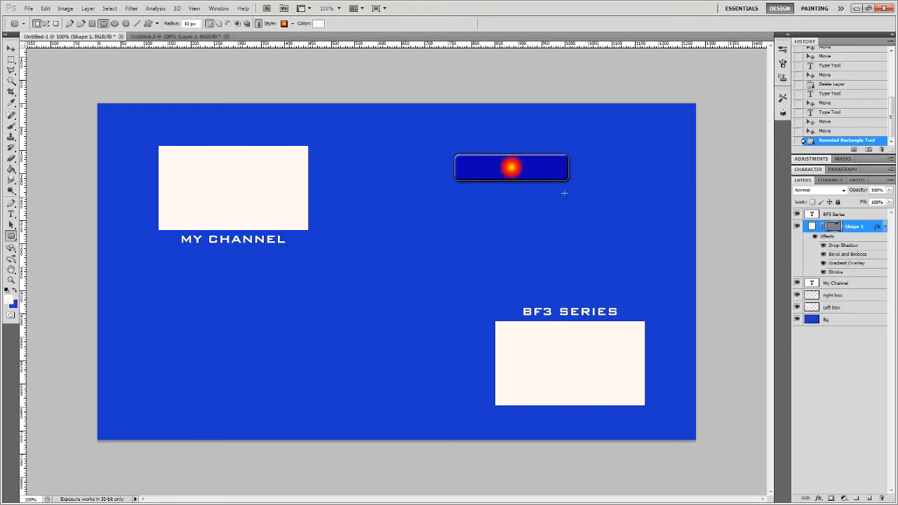
{"action": "mouse_move", "coordinate": [641, 217]}
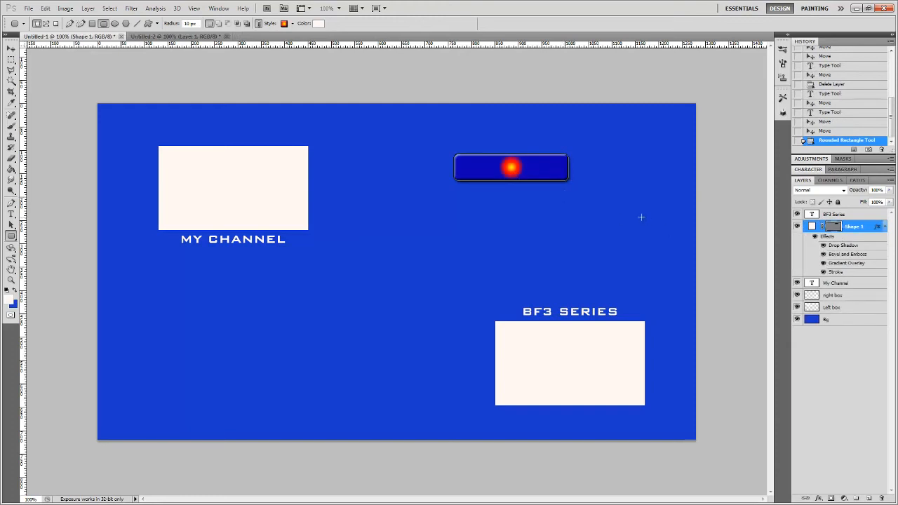
{"action": "left_click", "coordinate": [277, 23]}
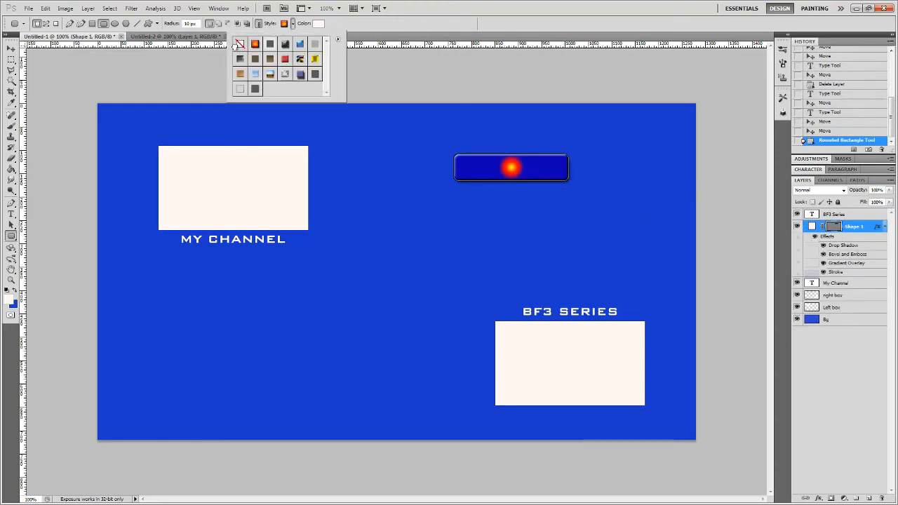
{"action": "left_click", "coordinate": [240, 87]}
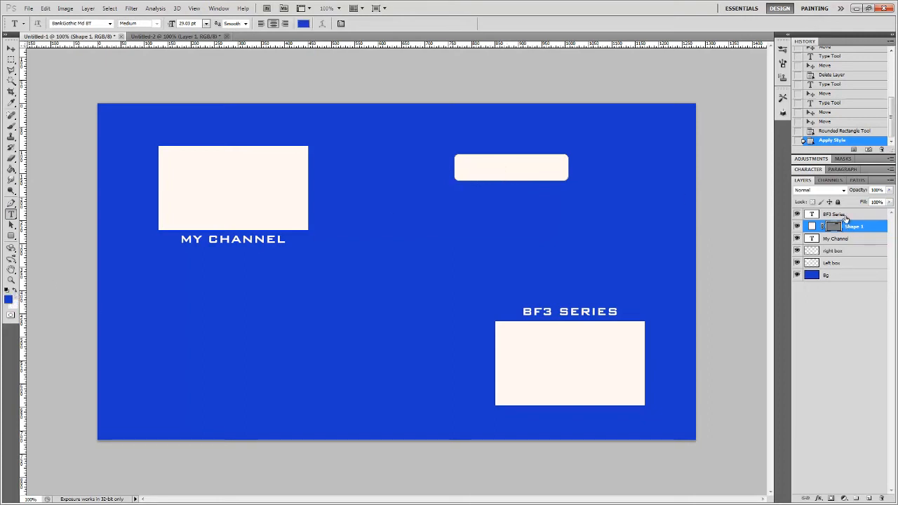
Type SUBSCRIBE in blue lettering on the rounded button
{"action": "left_click", "coordinate": [836, 214]}
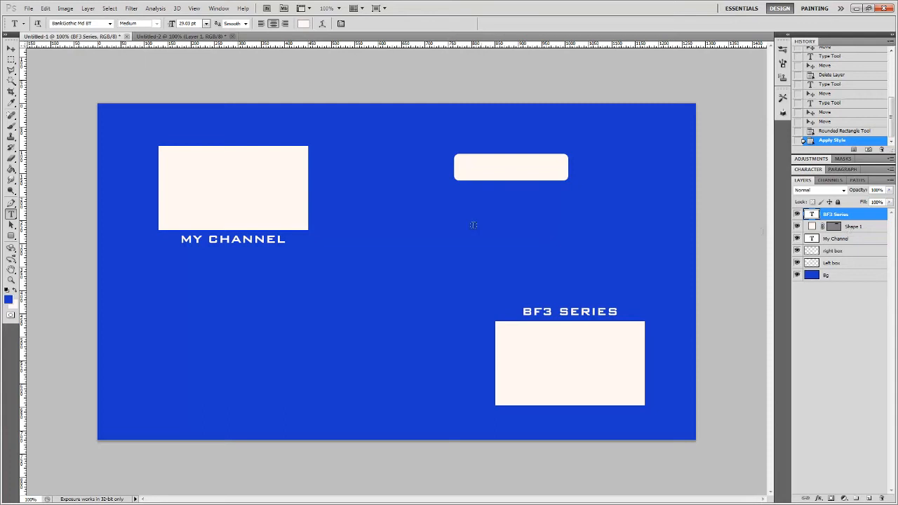
{"action": "mouse_move", "coordinate": [521, 175]}
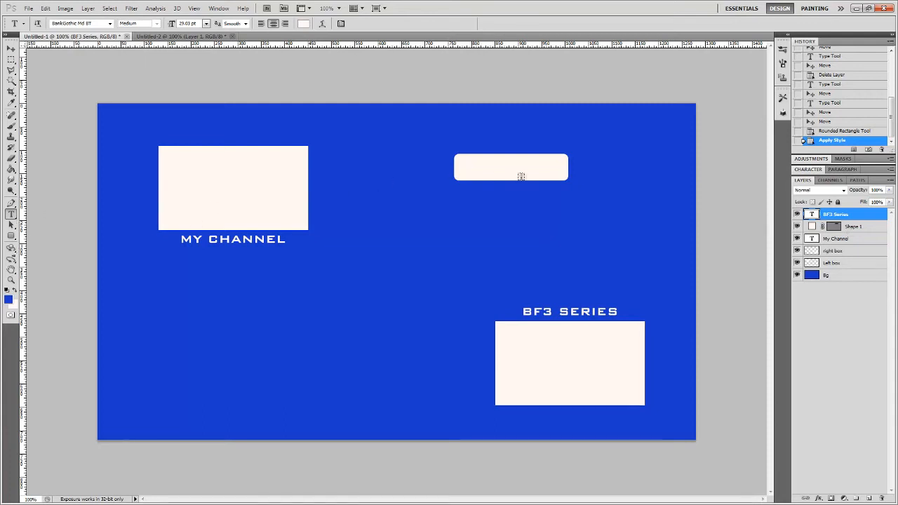
{"action": "left_click", "coordinate": [505, 166]}
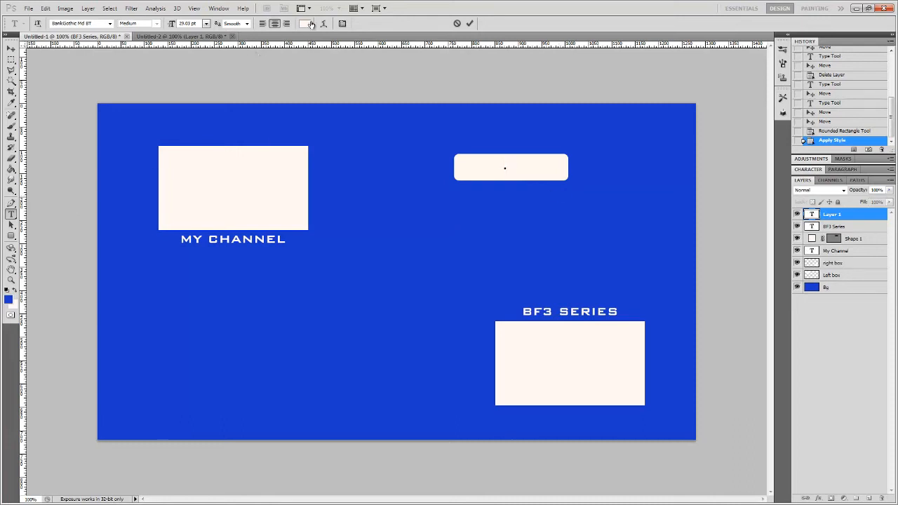
{"action": "left_click", "coordinate": [511, 167]}
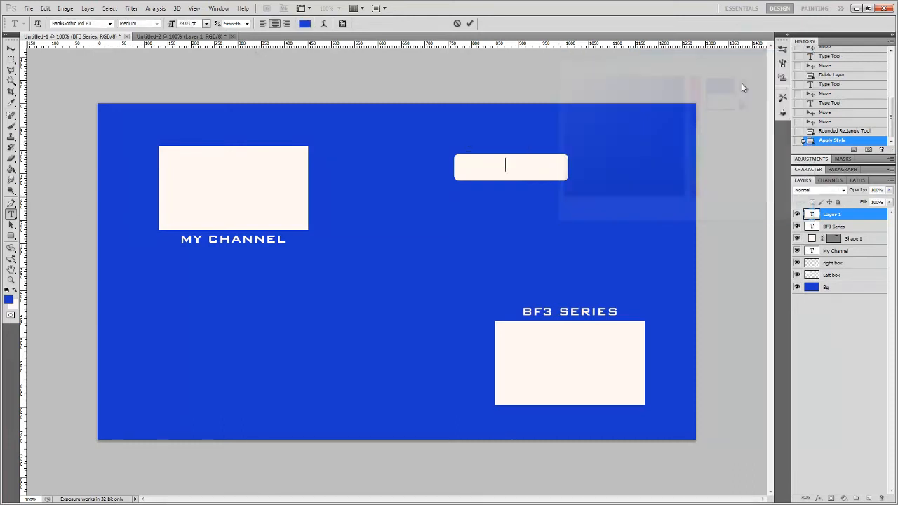
{"action": "type", "text": "SUBSCRIBE"}
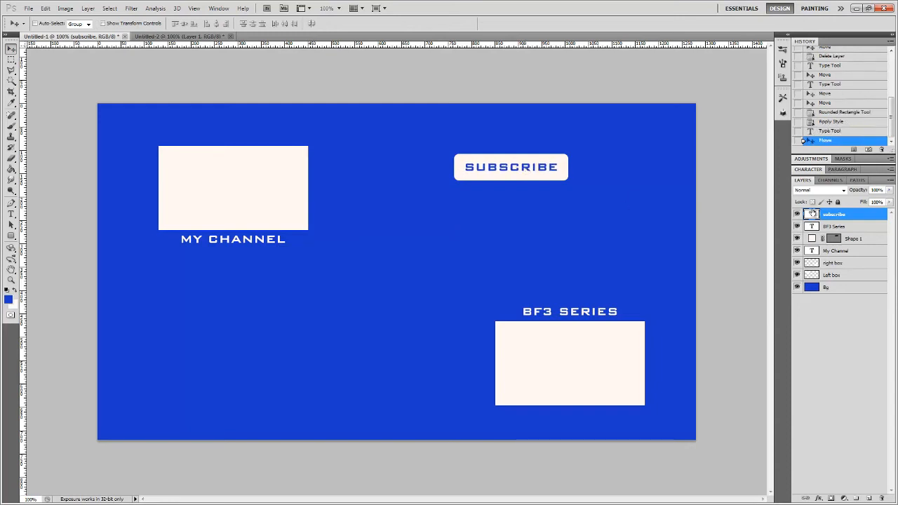
Open the Drop Shadow style for the SUBSCRIBE text layer, then cancel without changes
{"action": "right_click", "coordinate": [834, 214]}
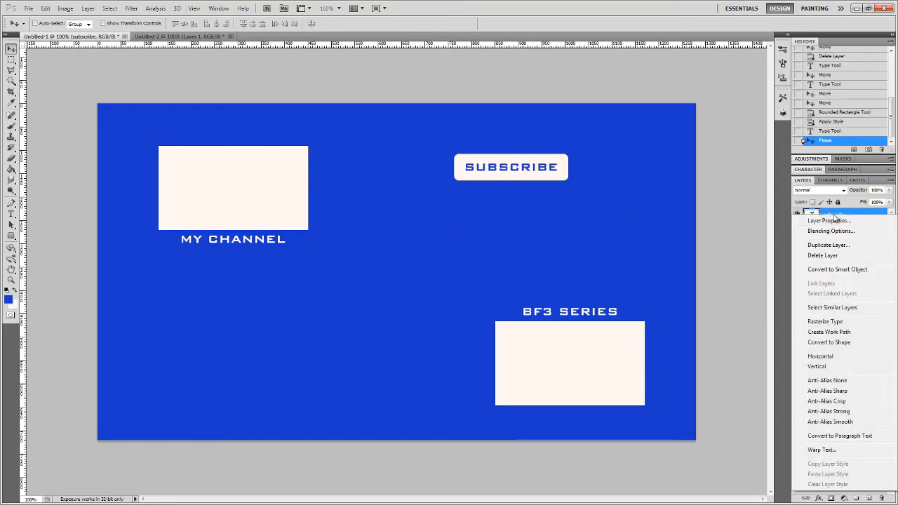
{"action": "left_click", "coordinate": [831, 231]}
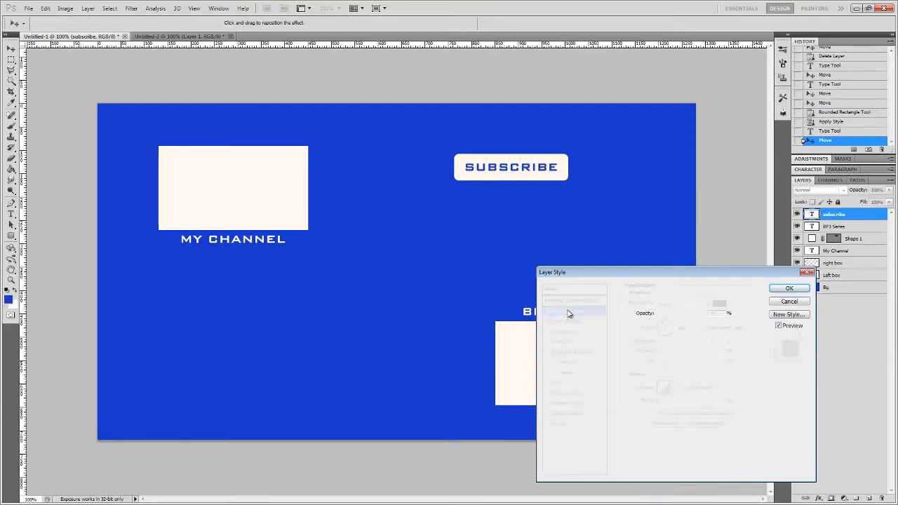
{"action": "left_click", "coordinate": [568, 311]}
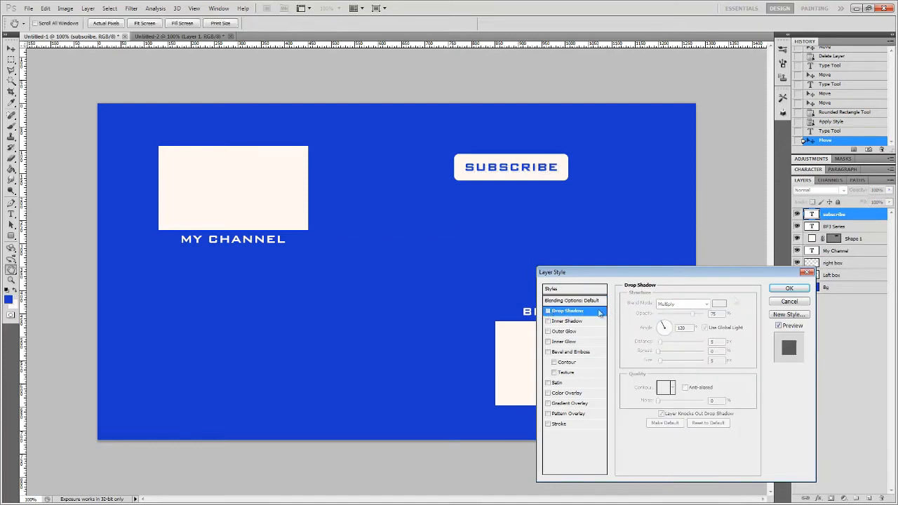
{"action": "left_click", "coordinate": [789, 287]}
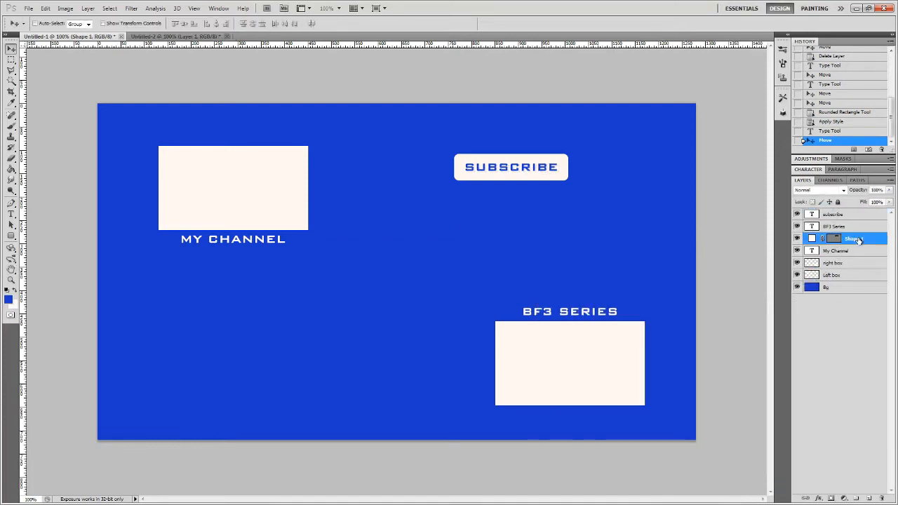
Enable Drop Shadow and Outer Glow on the Shape 1 button layer and apply
{"action": "double_click", "coordinate": [834, 239]}
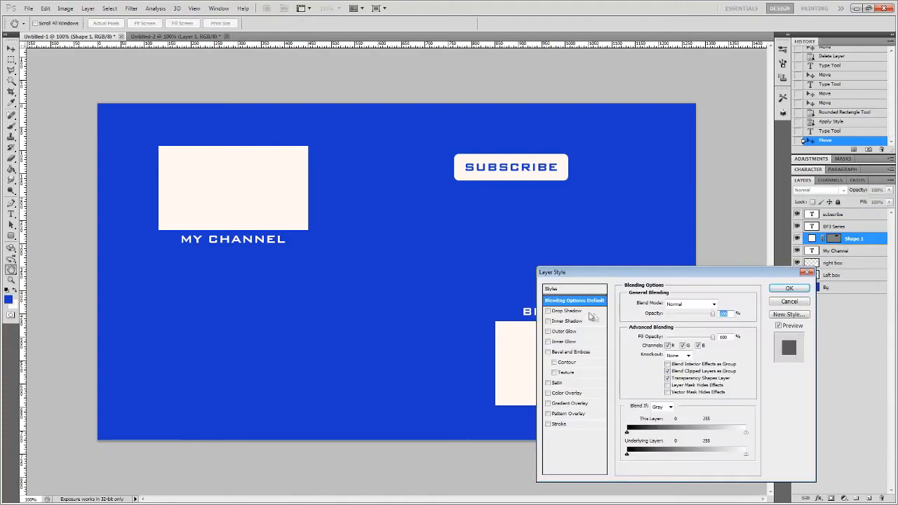
{"action": "left_click", "coordinate": [567, 311]}
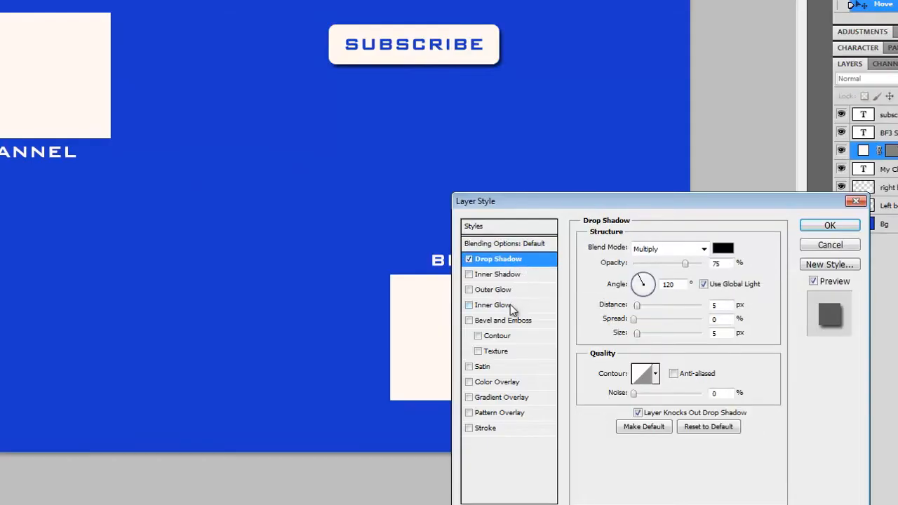
{"action": "left_click", "coordinate": [494, 290]}
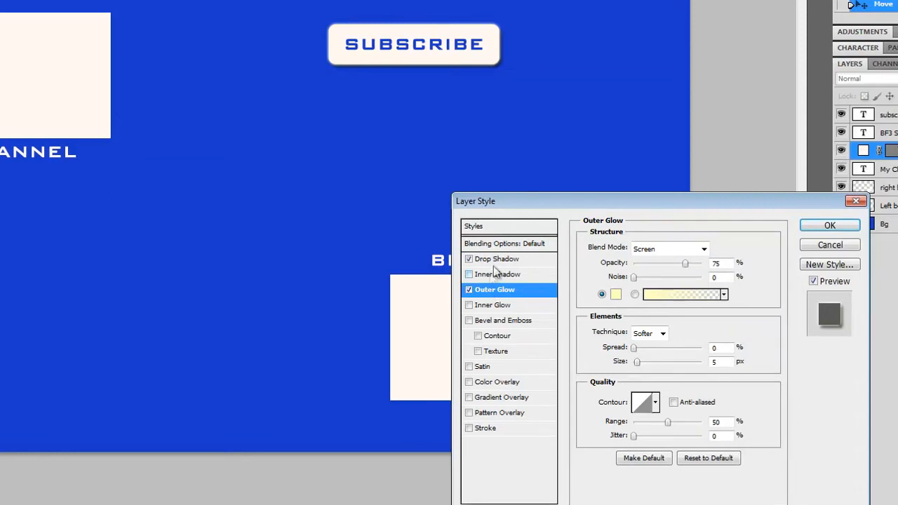
{"action": "left_click", "coordinate": [498, 259]}
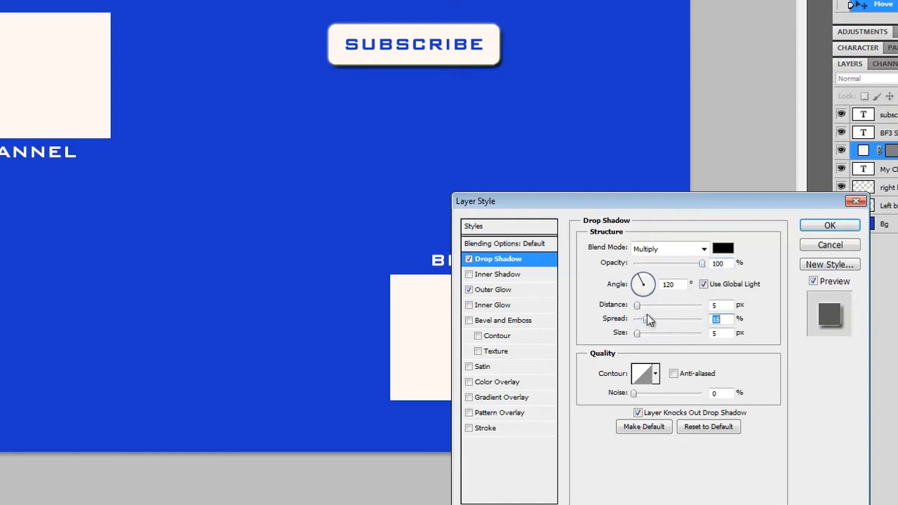
{"action": "left_click", "coordinate": [829, 225]}
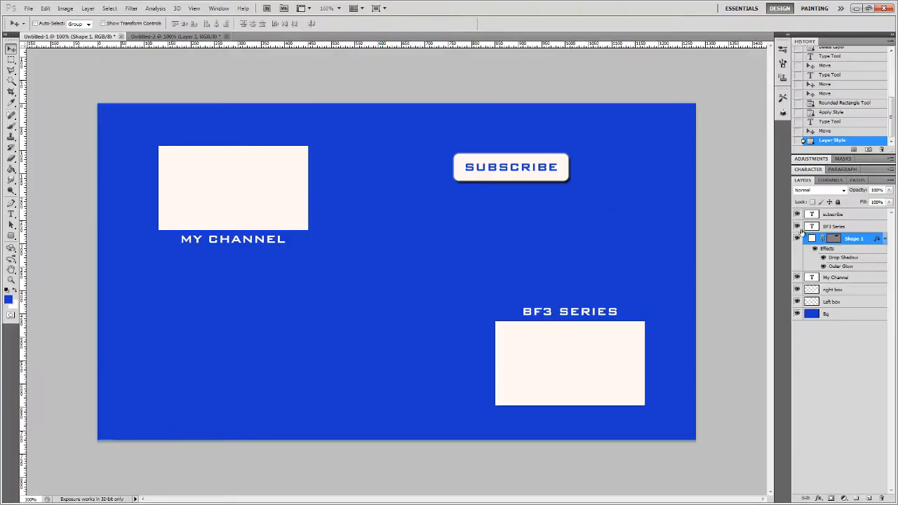
Select and link the BF3 Series layer, then undo the linking
{"action": "left_click", "coordinate": [835, 226]}
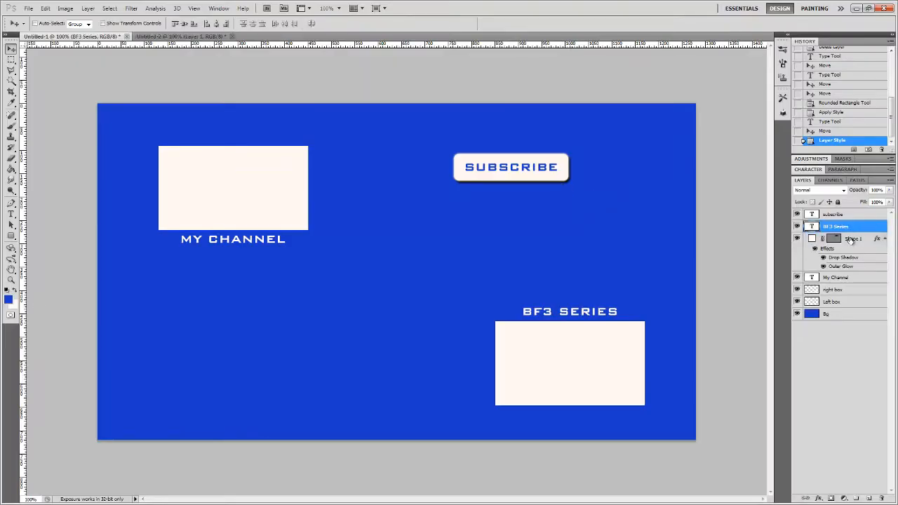
{"action": "right_click", "coordinate": [836, 226]}
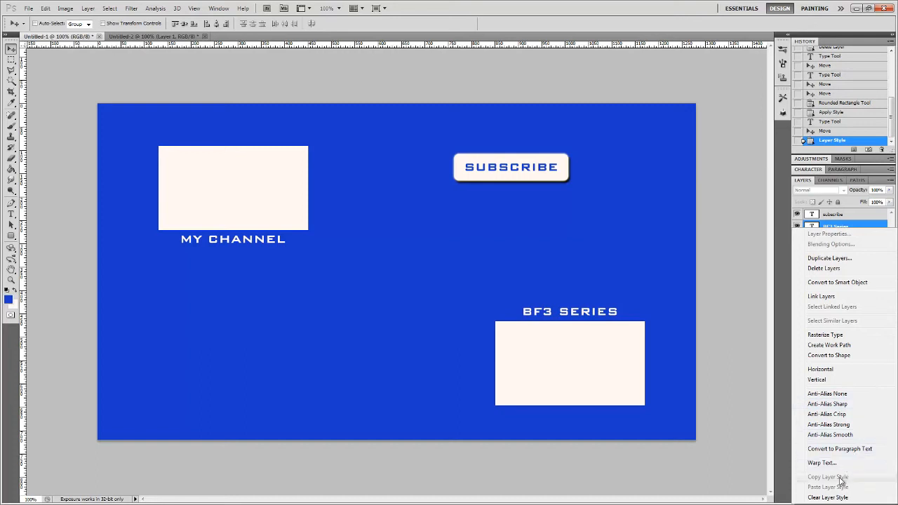
{"action": "mouse_move", "coordinate": [862, 241]}
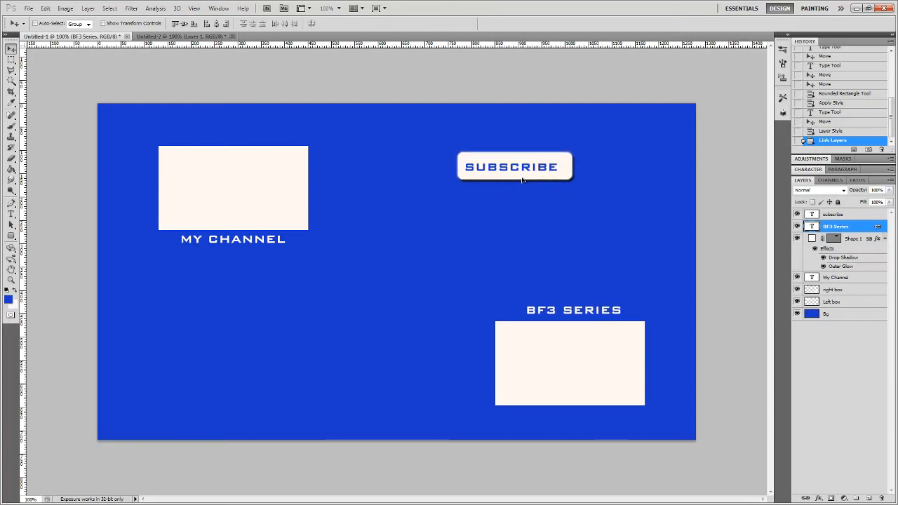
{"action": "left_click", "coordinate": [45, 8]}
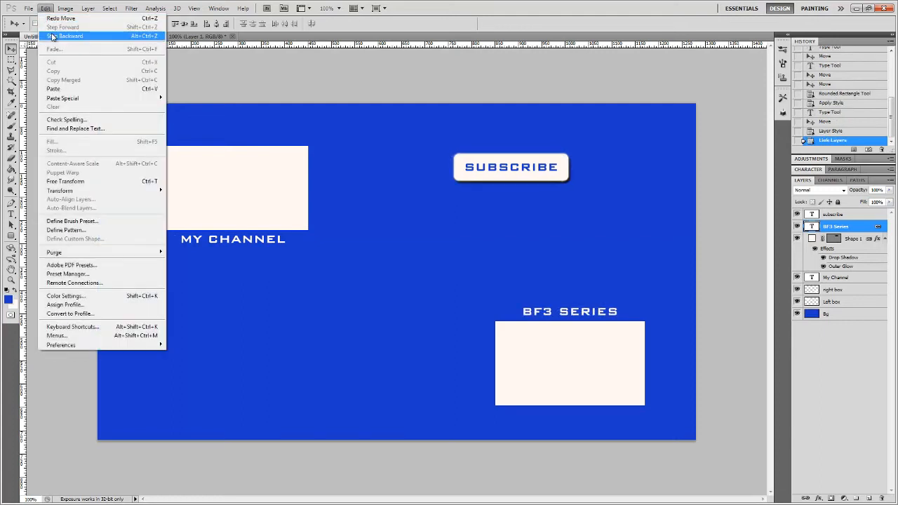
{"action": "left_click", "coordinate": [70, 36]}
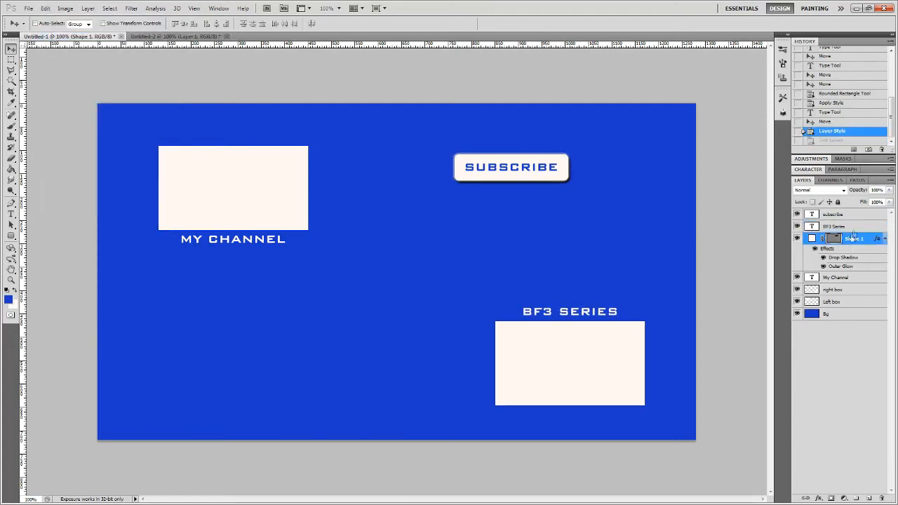
Link the SUBSCRIBE text layer with the Shape 1 button layer
{"action": "left_click", "coordinate": [834, 214]}
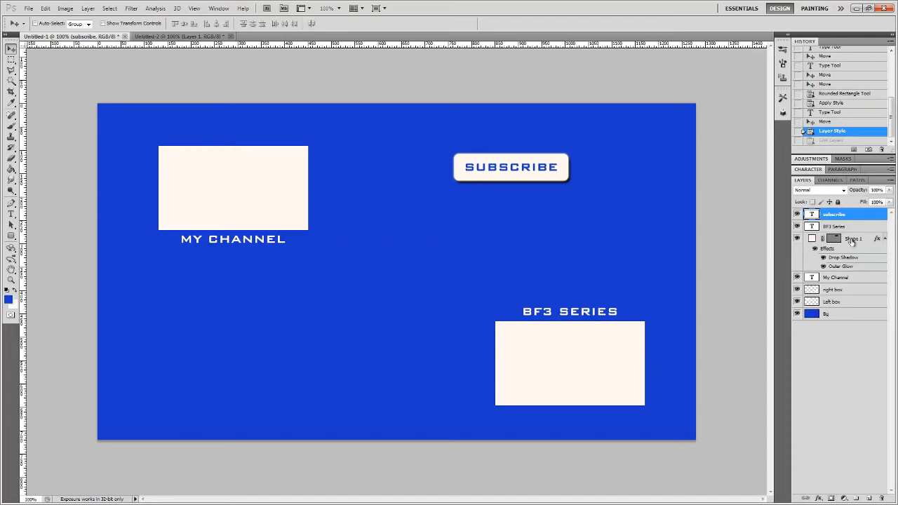
{"action": "left_click", "coordinate": [853, 239]}
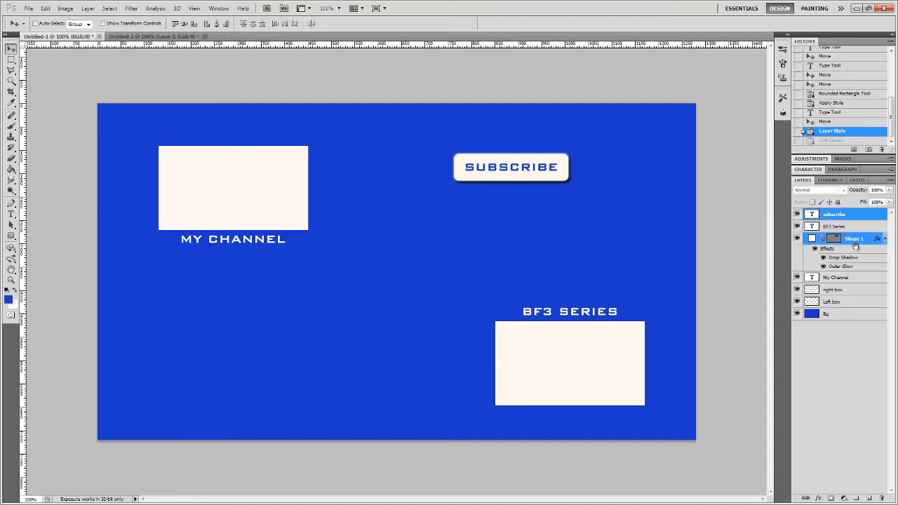
{"action": "left_click", "coordinate": [835, 214]}
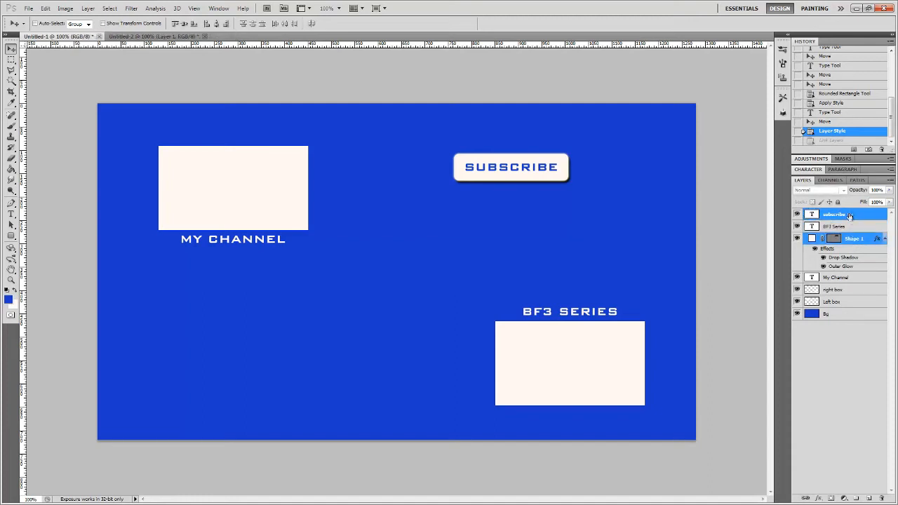
{"action": "left_click", "coordinate": [853, 239]}
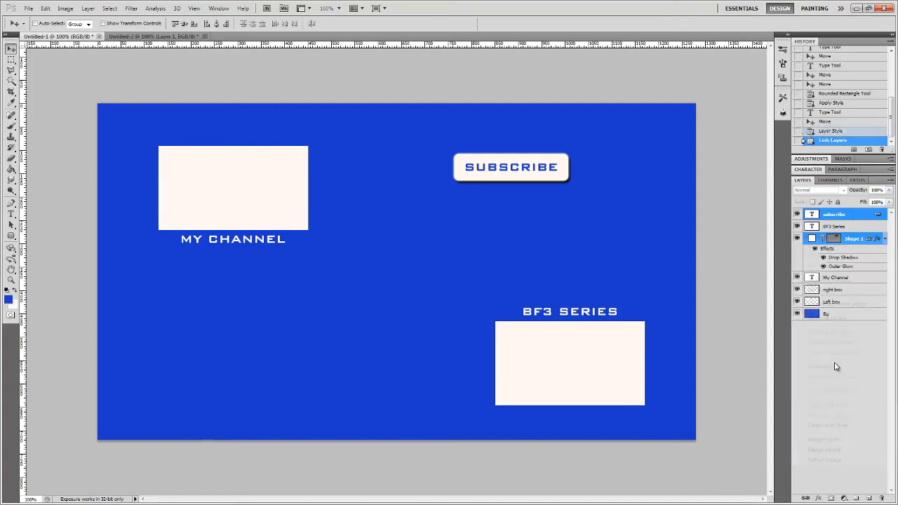
Drag the linked SUBSCRIBE button to the lower left of the card
{"action": "left_click_drag", "start_coordinate": [511, 167], "coordinate": [527, 160]}
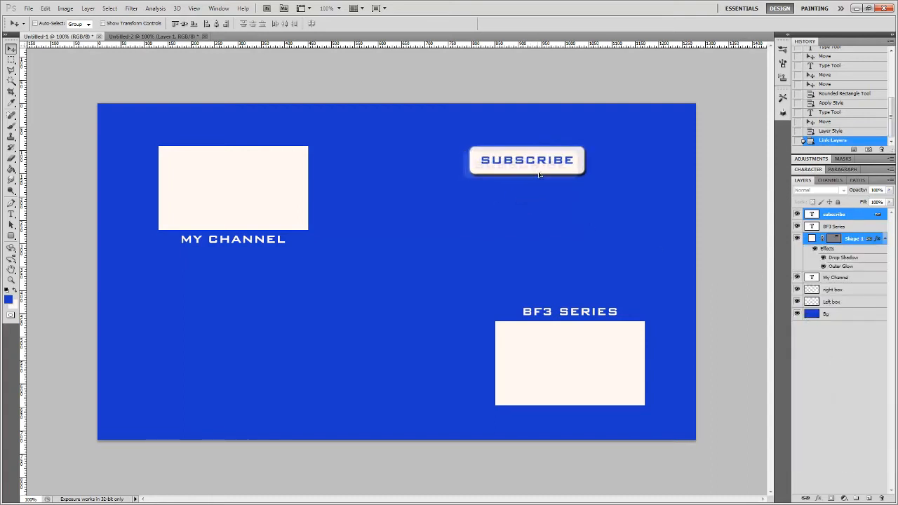
{"action": "left_click_drag", "start_coordinate": [527, 160], "coordinate": [511, 177]}
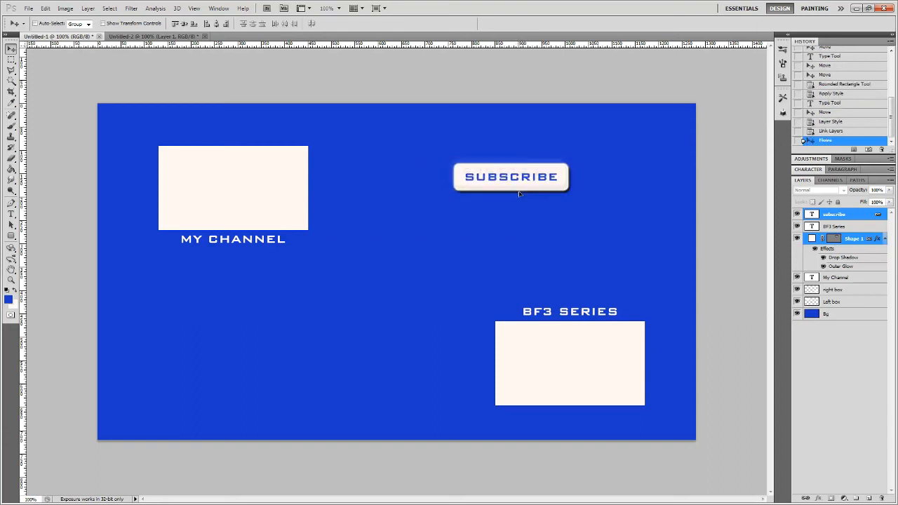
{"action": "left_click_drag", "start_coordinate": [511, 177], "coordinate": [476, 186]}
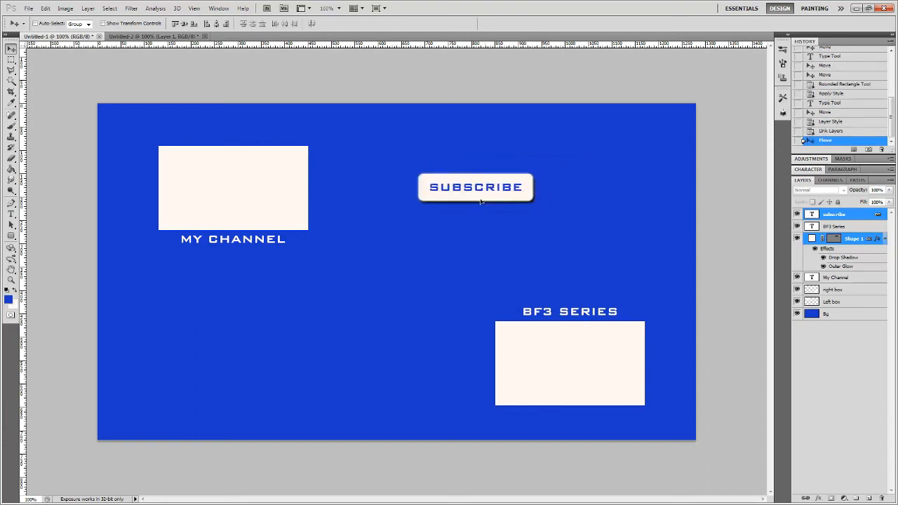
{"action": "left_click_drag", "start_coordinate": [476, 187], "coordinate": [501, 174]}
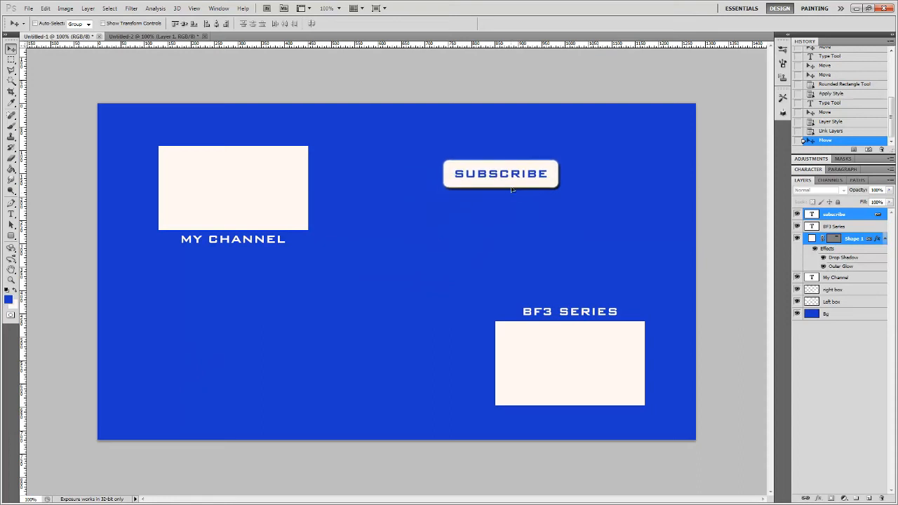
{"action": "left_click_drag", "start_coordinate": [501, 173], "coordinate": [341, 311]}
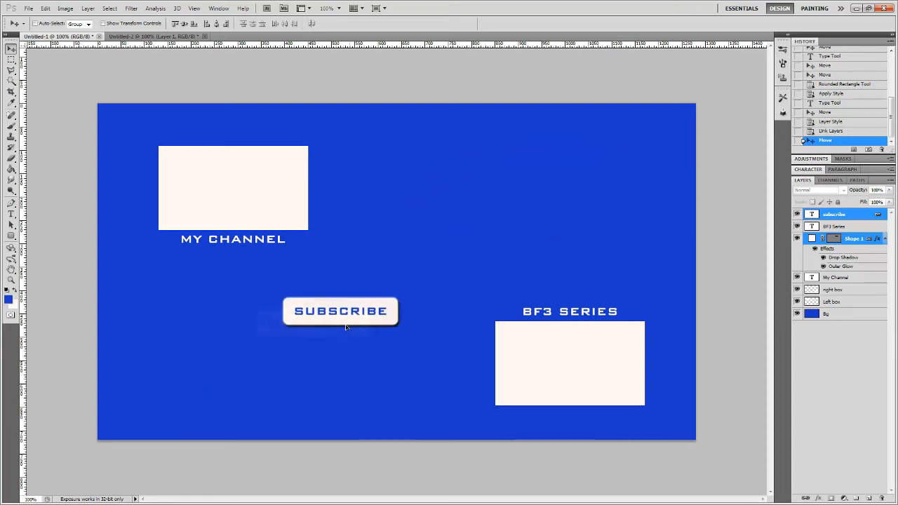
{"action": "left_click_drag", "start_coordinate": [341, 311], "coordinate": [242, 375]}
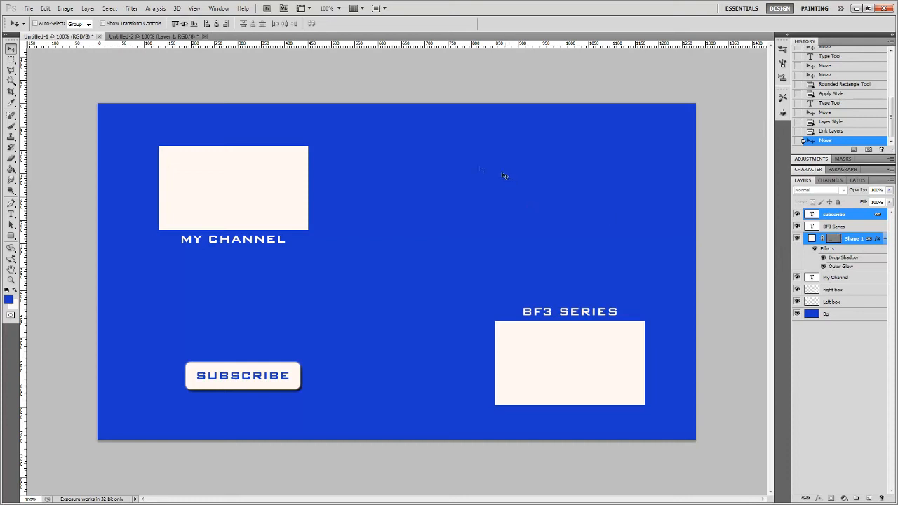
{"action": "mouse_move", "coordinate": [533, 159]}
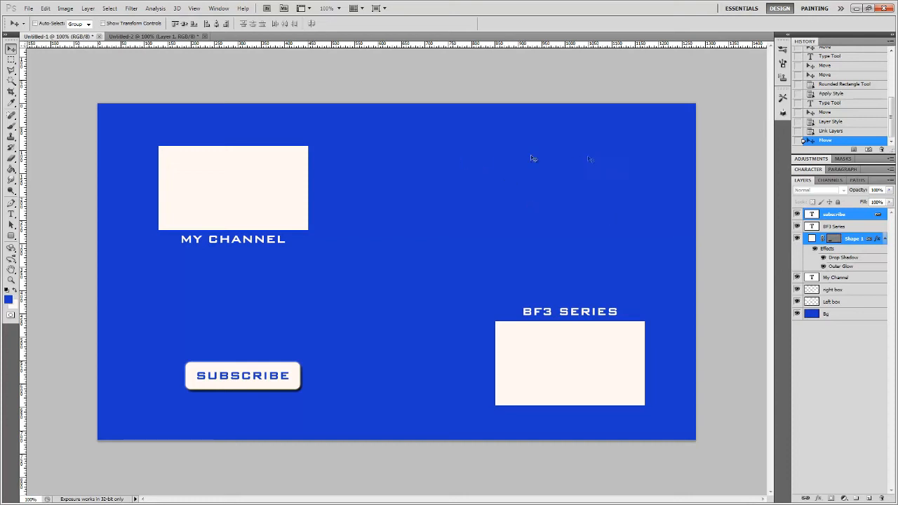
{"action": "mouse_move", "coordinate": [588, 137]}
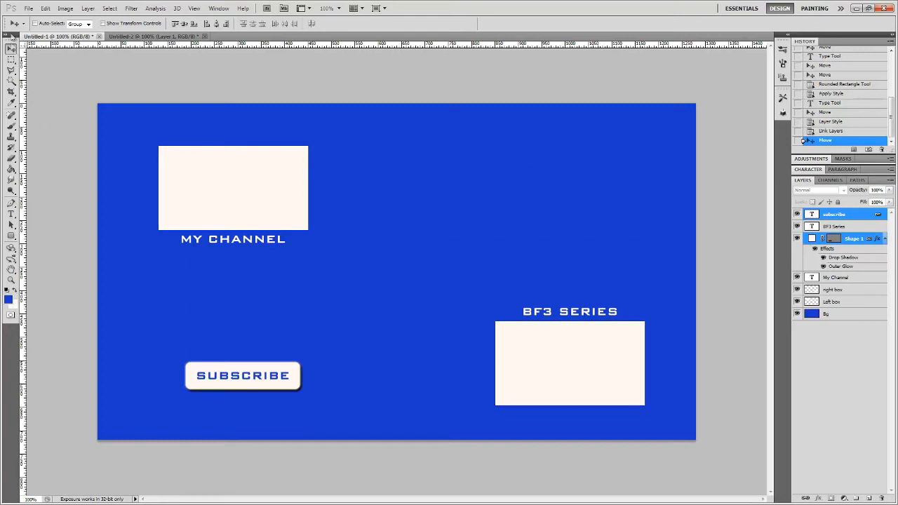
Open the Twitter Icon image, select all of it, and paste it into Untitled-1
{"action": "left_click", "coordinate": [28, 9]}
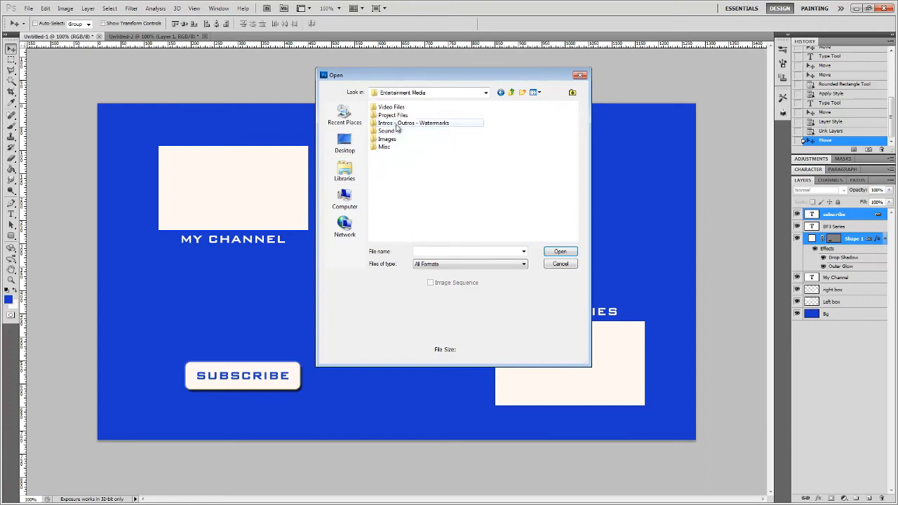
{"action": "left_click", "coordinate": [388, 139]}
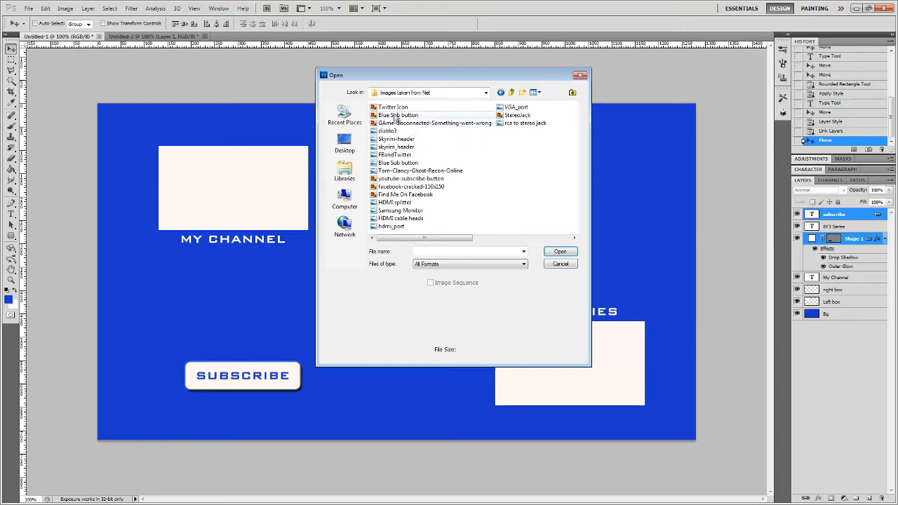
{"action": "left_click", "coordinate": [393, 106]}
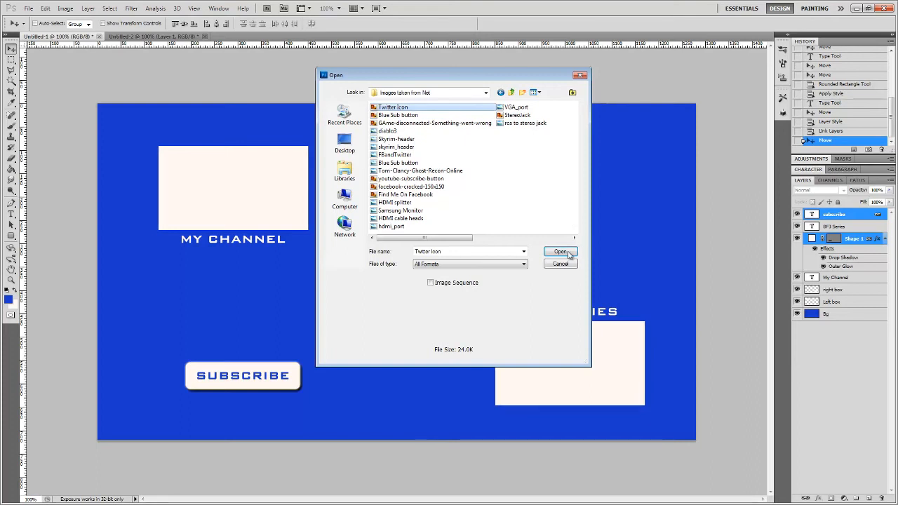
{"action": "left_click", "coordinate": [560, 252]}
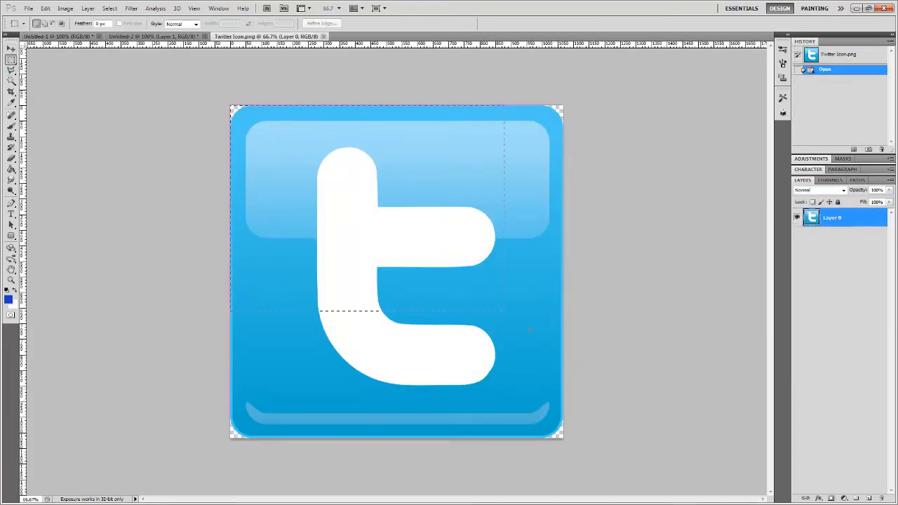
{"action": "left_click_drag", "start_coordinate": [232, 105], "coordinate": [561, 438]}
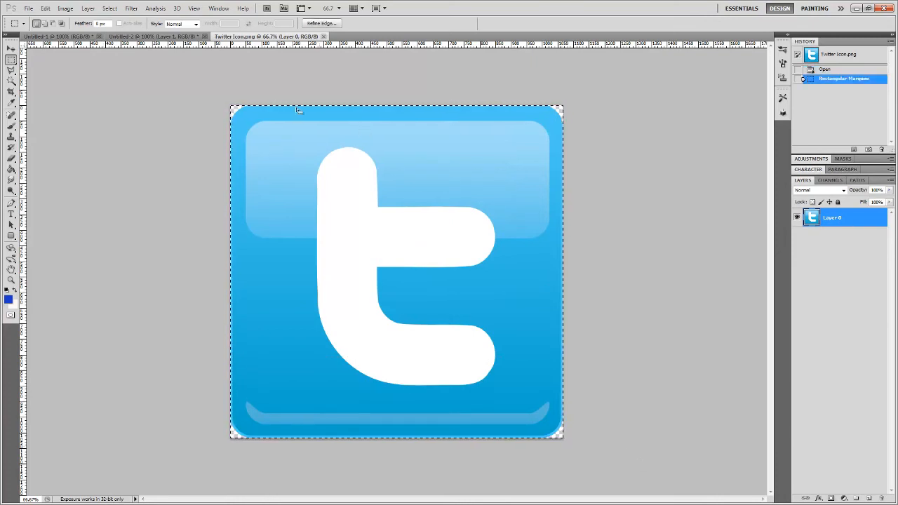
{"action": "left_click", "coordinate": [53, 37]}
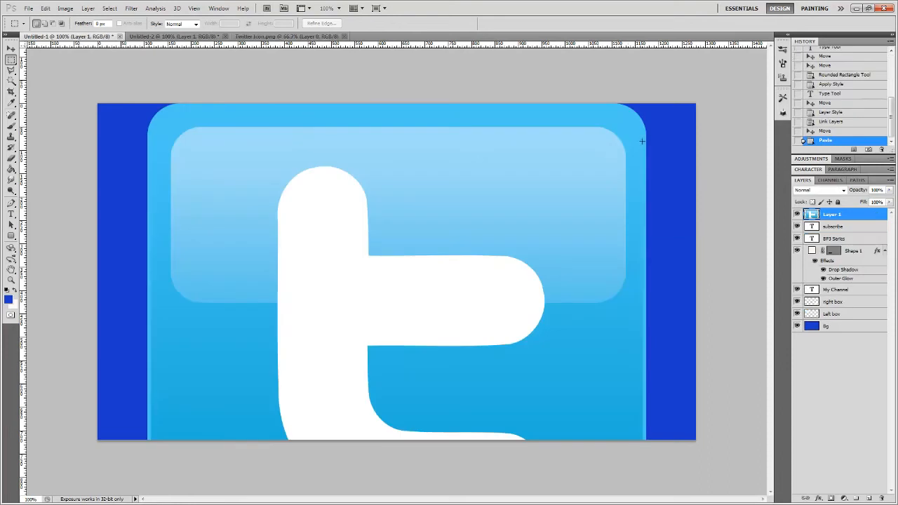
{"action": "mouse_move", "coordinate": [393, 194]}
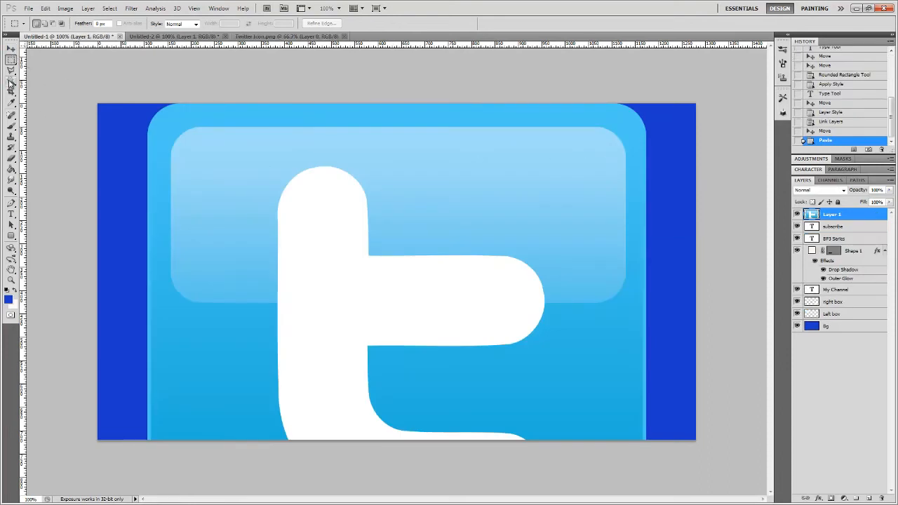
Free Transform the Twitter icon to a small size and place it at top centre
{"action": "key", "text": "ctrl+t"}
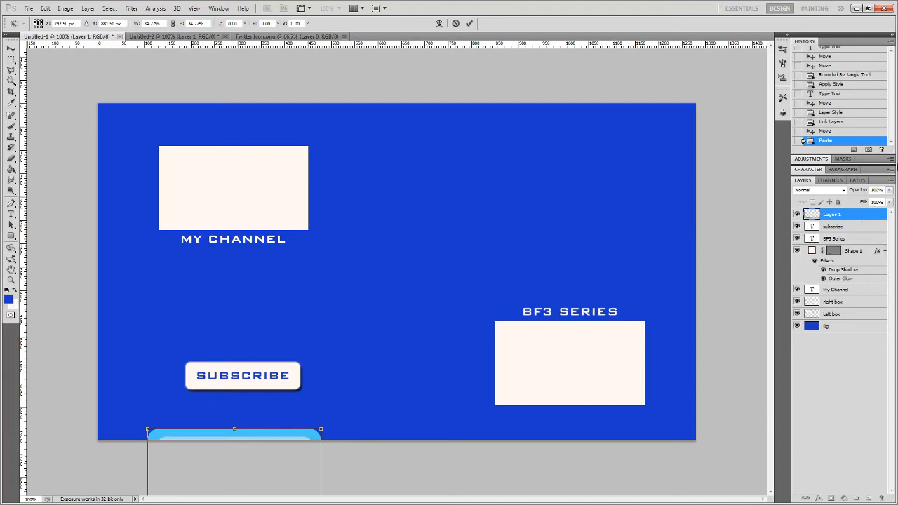
{"action": "left_click_drag", "start_coordinate": [234, 430], "coordinate": [400, 304]}
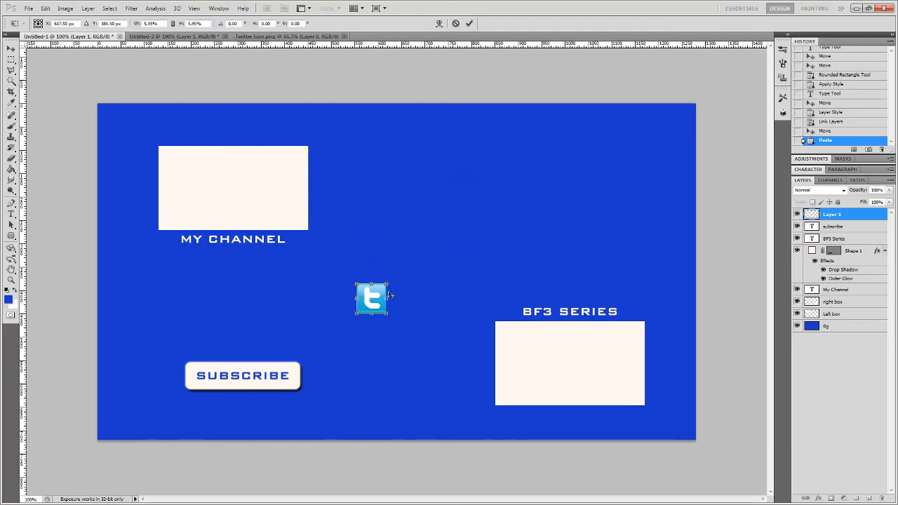
{"action": "left_click_drag", "start_coordinate": [372, 298], "coordinate": [492, 182]}
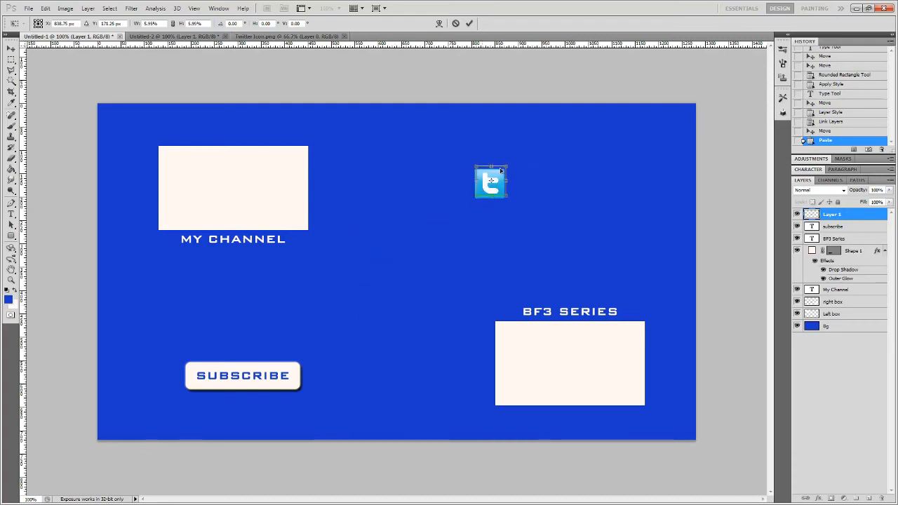
{"action": "left_click_drag", "start_coordinate": [491, 181], "coordinate": [479, 173]}
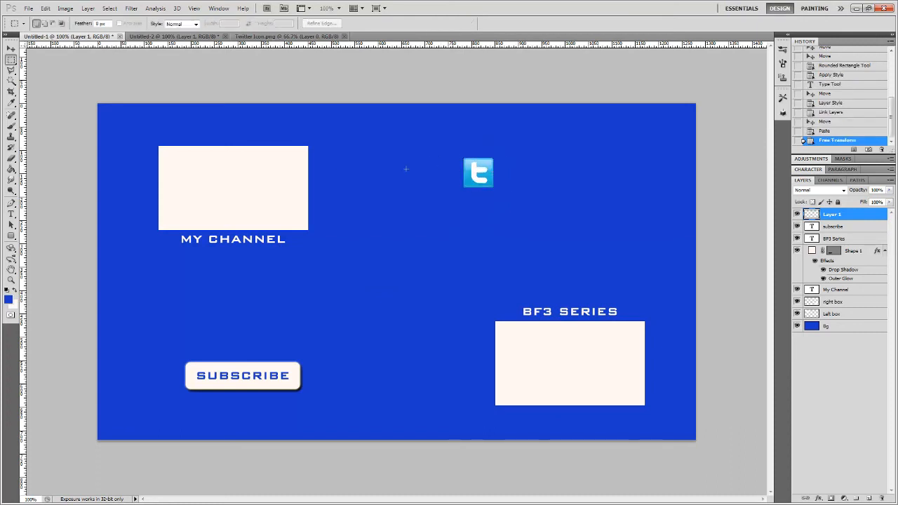
Add a drop shadow to Layer 1 with distance 0 and about 48% spread
{"action": "right_click", "coordinate": [831, 215]}
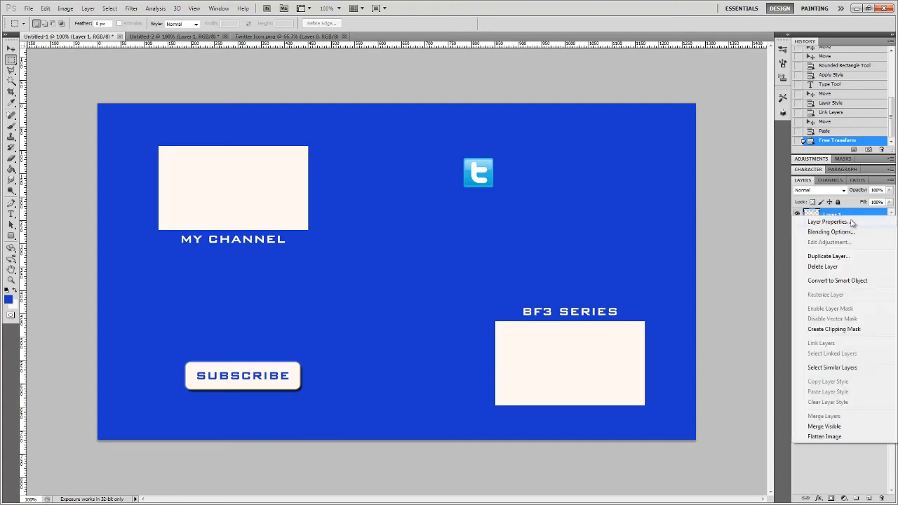
{"action": "left_click", "coordinate": [831, 232]}
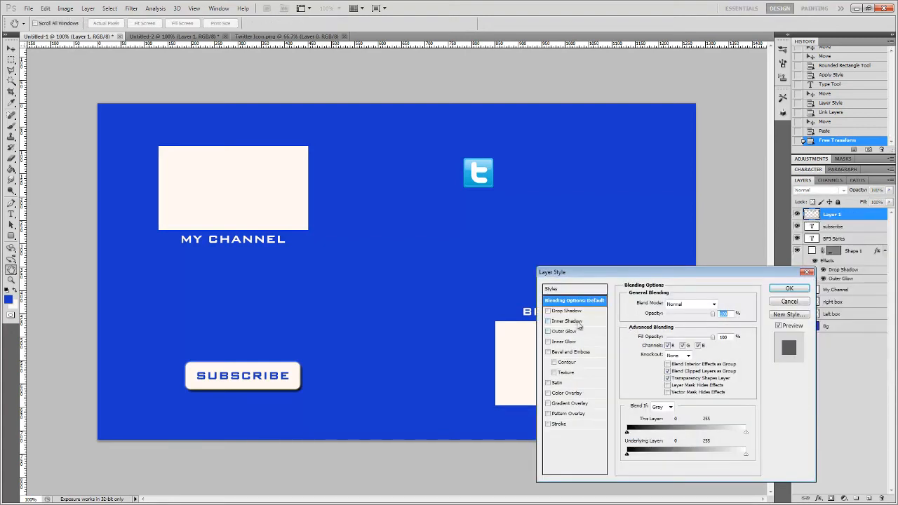
{"action": "left_click", "coordinate": [567, 311]}
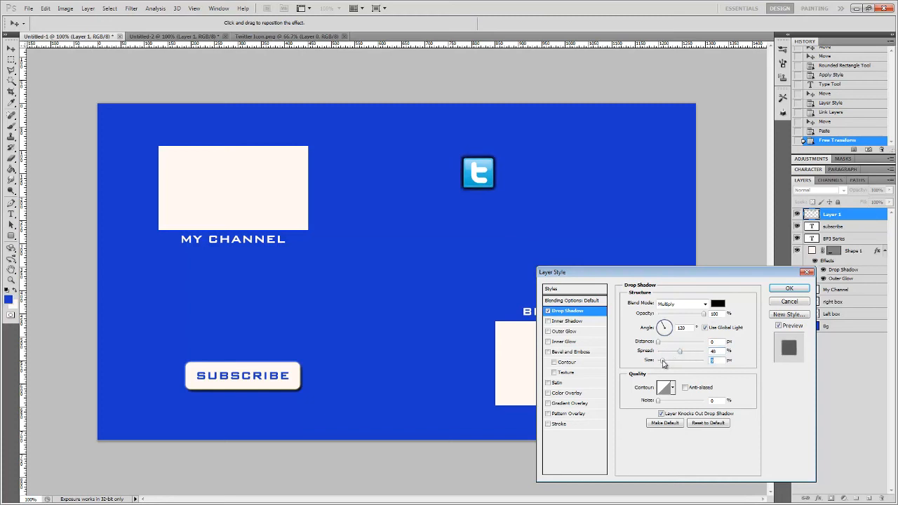
{"action": "left_click", "coordinate": [790, 289]}
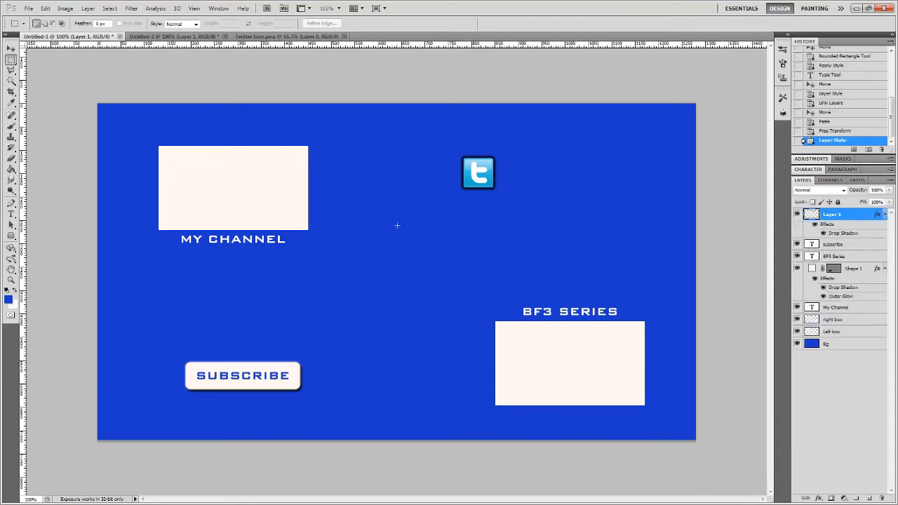
{"action": "left_click", "coordinate": [11, 49]}
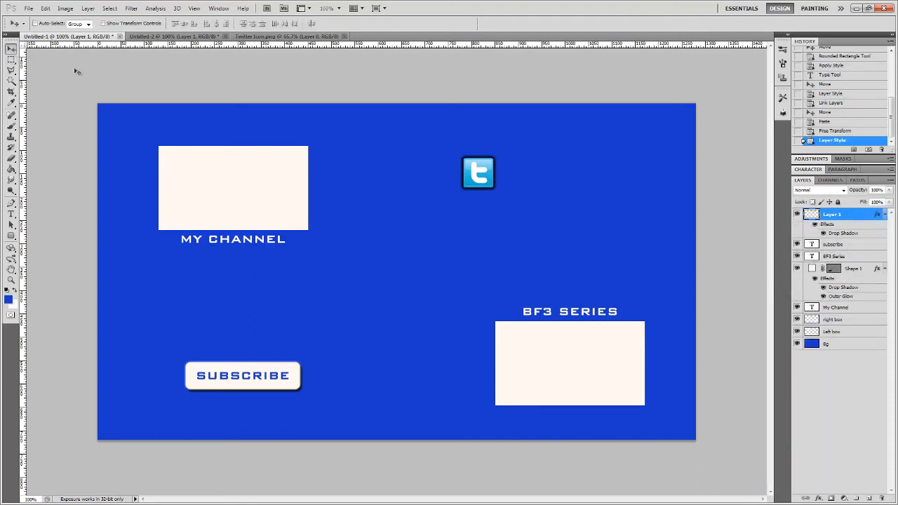
Shift the Twitter icon right and add a white FOLLOW ME!!! caption above it
{"action": "left_click_drag", "start_coordinate": [478, 173], "coordinate": [534, 178]}
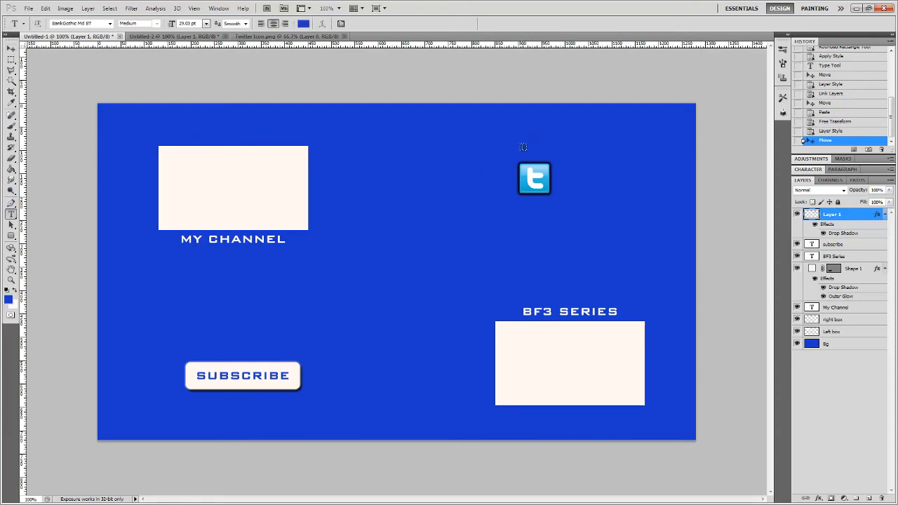
{"action": "left_click", "coordinate": [526, 146]}
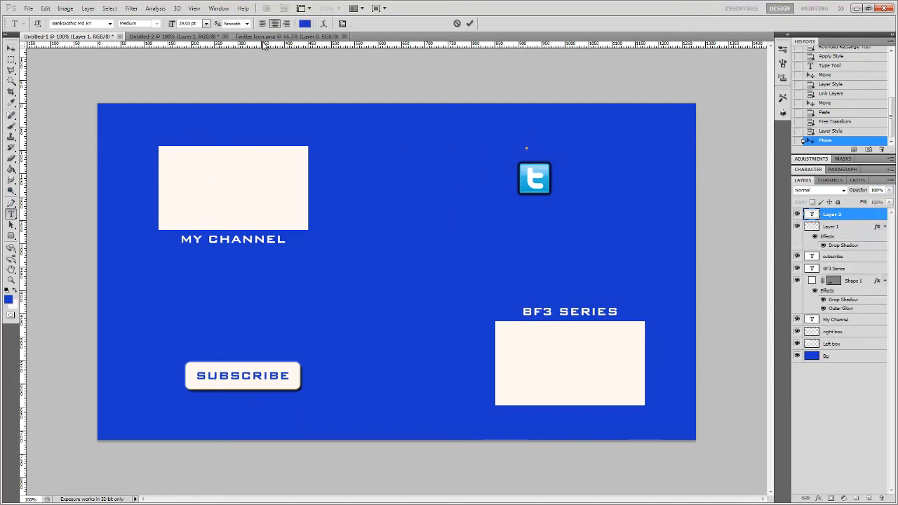
{"action": "left_click", "coordinate": [305, 23]}
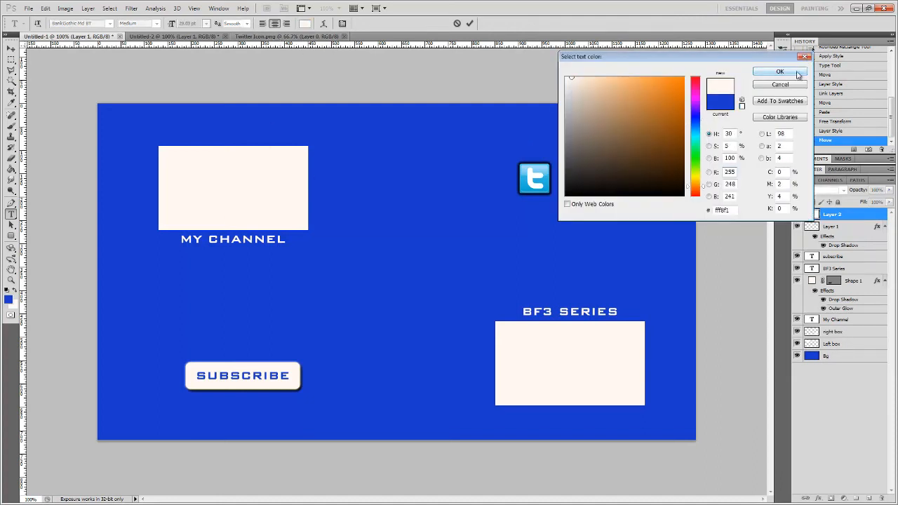
{"action": "left_click", "coordinate": [780, 71]}
{"action": "type", "text": "follow me!!!"}
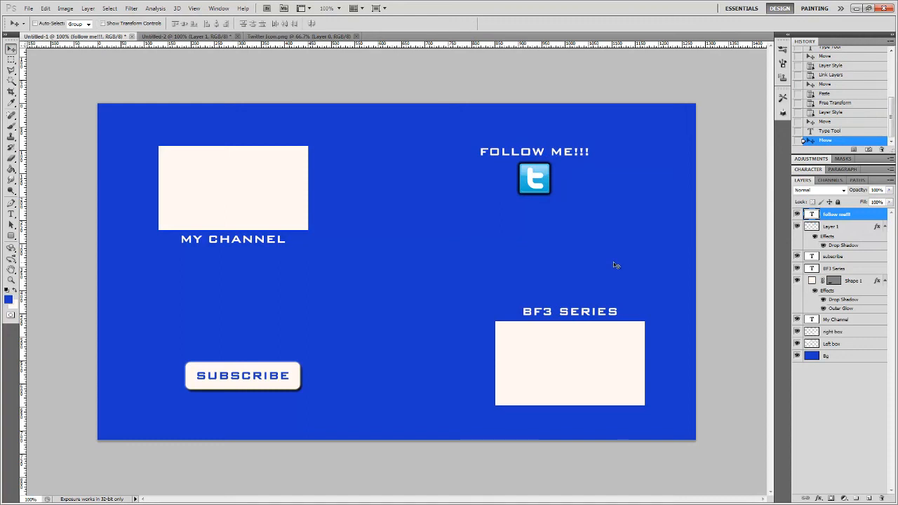
{"action": "mouse_move", "coordinate": [720, 252]}
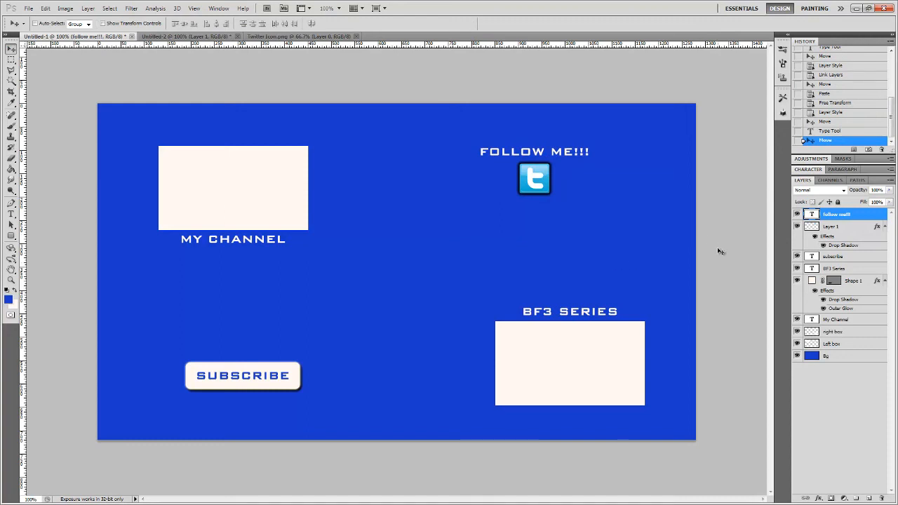
{"action": "mouse_move", "coordinate": [837, 226]}
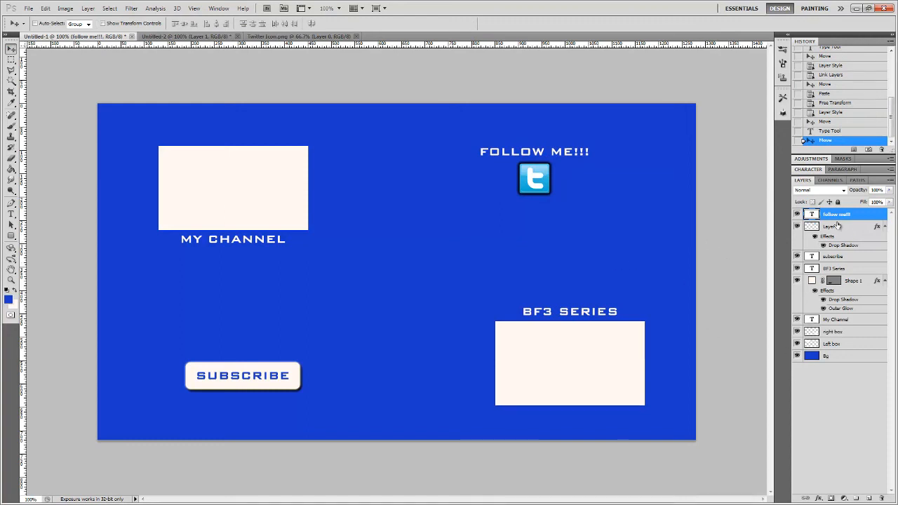
Merge Bg, Left box and right box layers, then Magic Wand-select a box's white area
{"action": "left_click", "coordinate": [832, 356]}
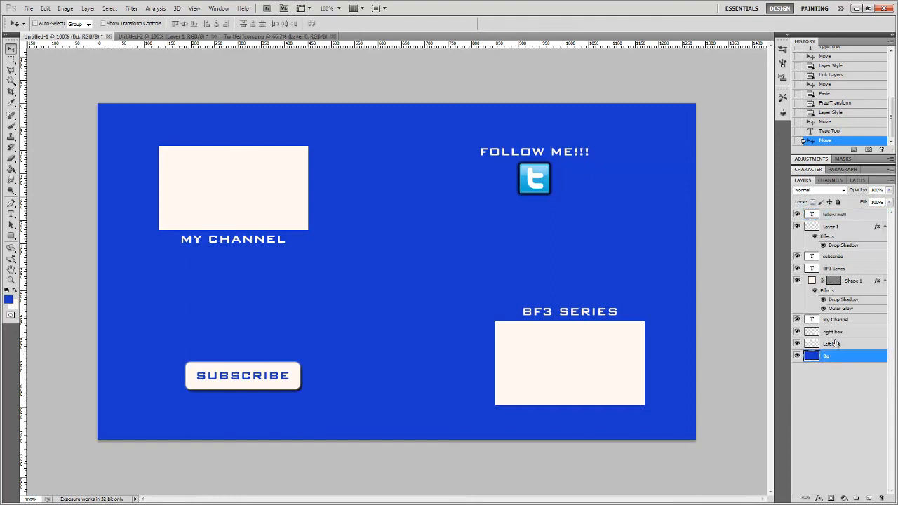
{"action": "mouse_move", "coordinate": [836, 344]}
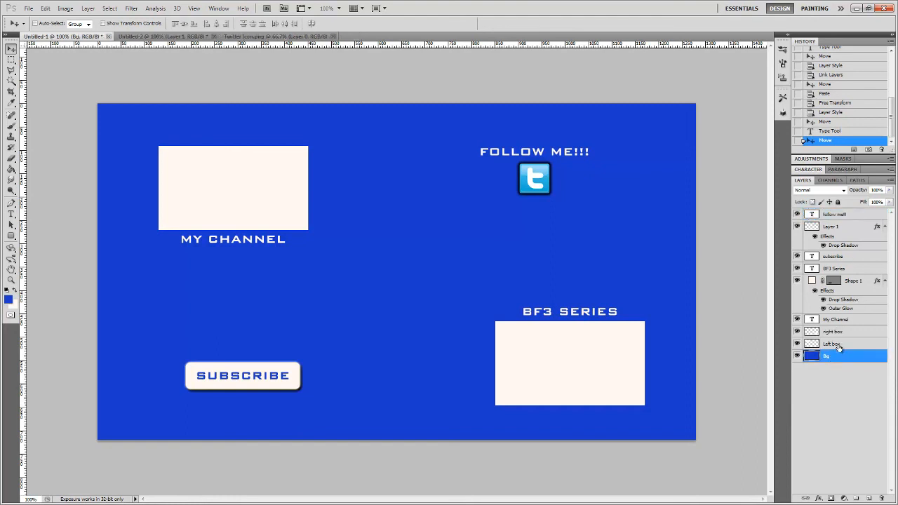
{"action": "right_click", "coordinate": [833, 344]}
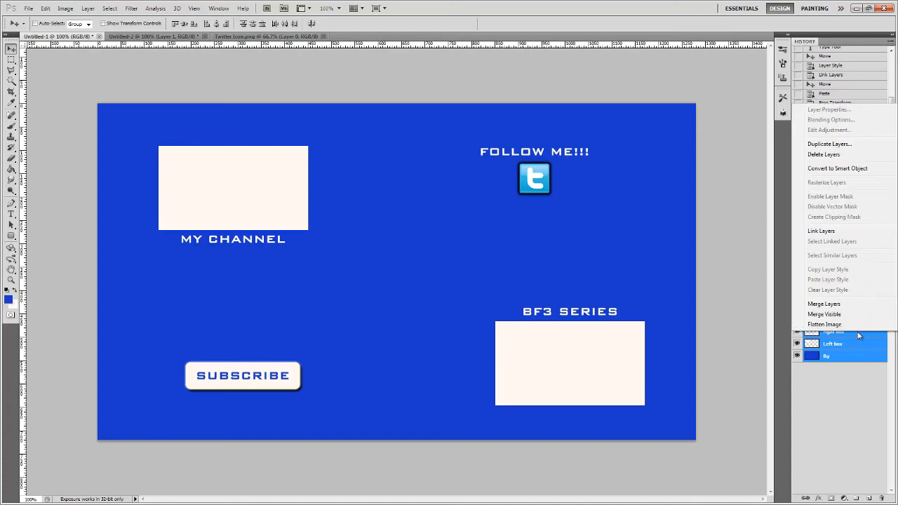
{"action": "mouse_move", "coordinate": [842, 310]}
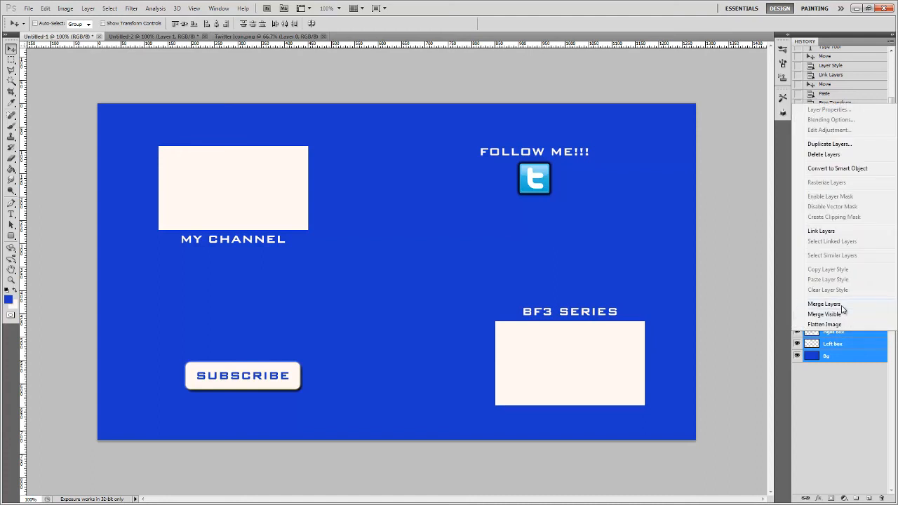
{"action": "left_click", "coordinate": [825, 304]}
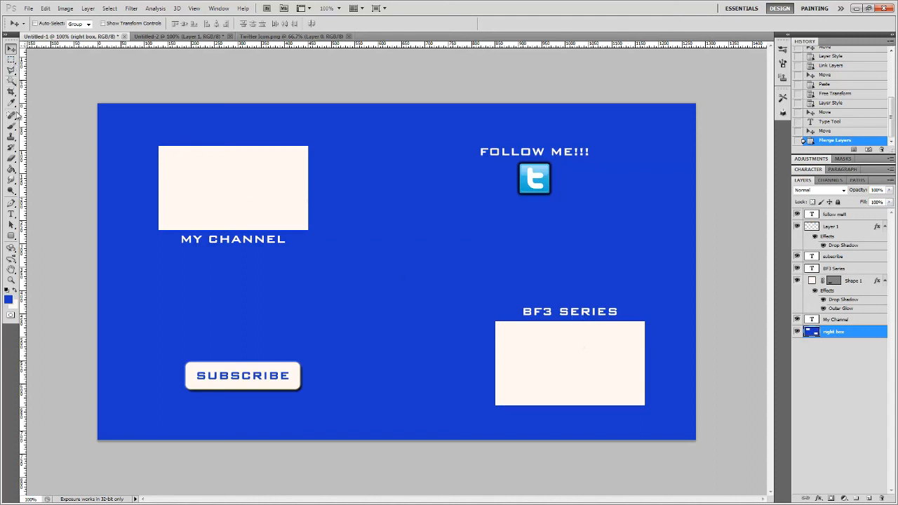
{"action": "left_click", "coordinate": [11, 82]}
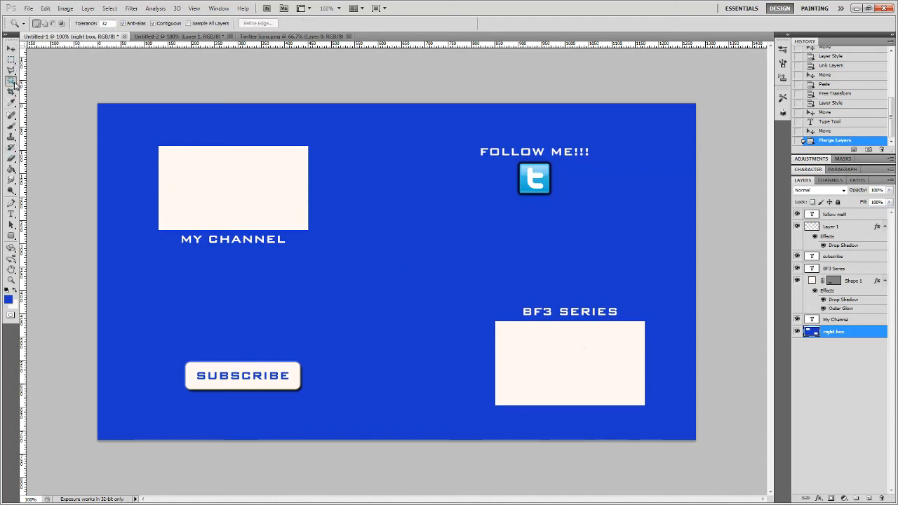
{"action": "mouse_move", "coordinate": [59, 94]}
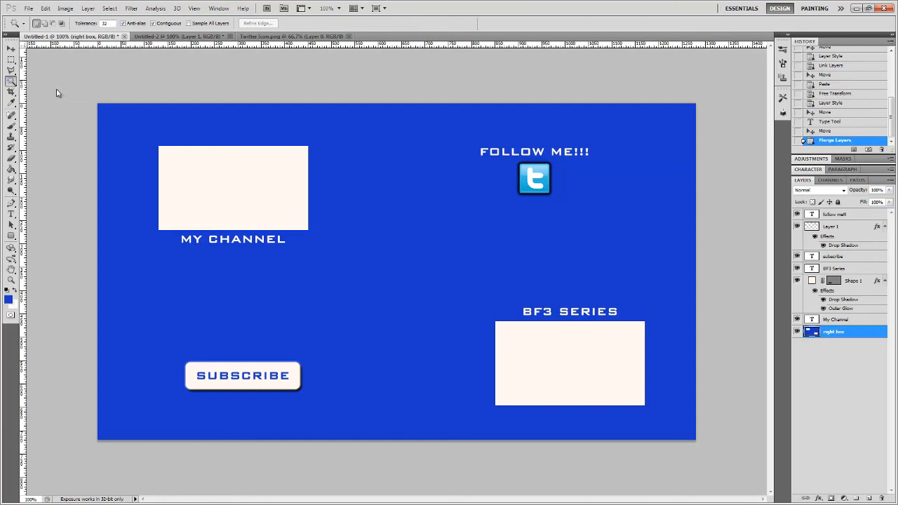
{"action": "left_click", "coordinate": [242, 188]}
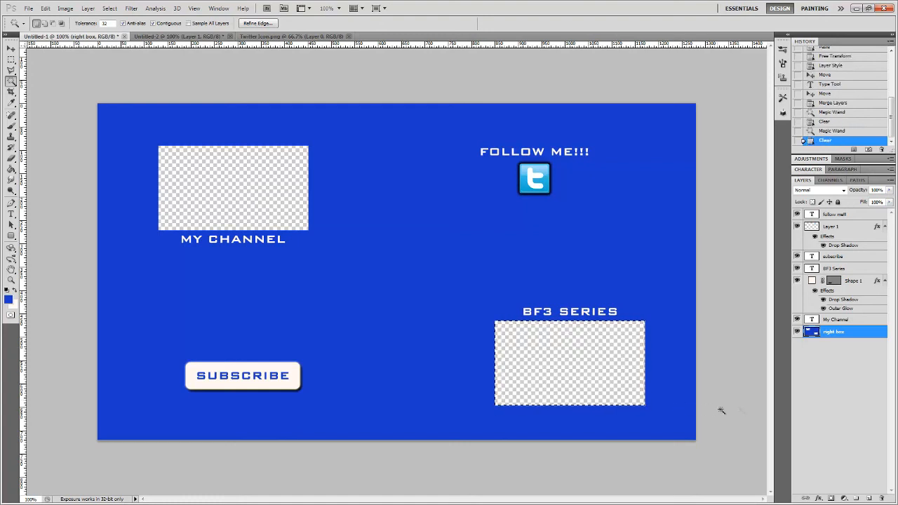
Save the card to the Desktop as a PNG named endcard
{"action": "left_click", "coordinate": [28, 7]}
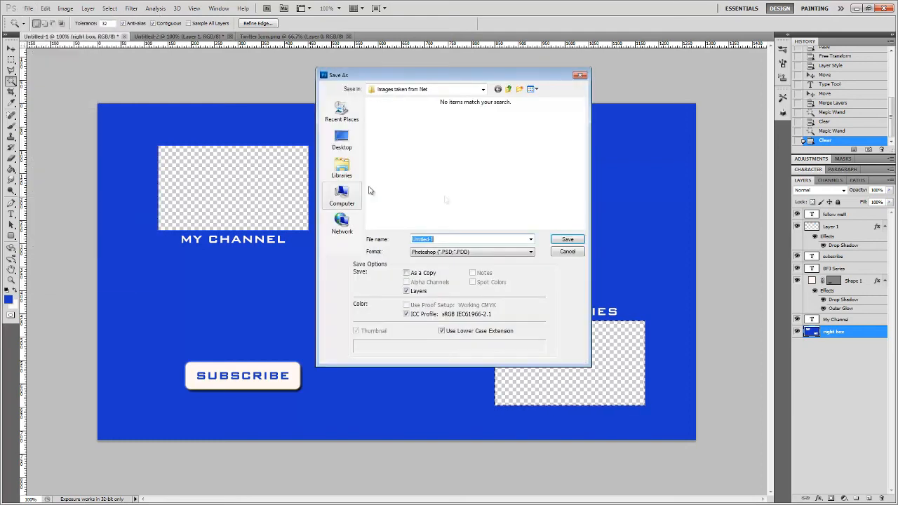
{"action": "left_click", "coordinate": [531, 252]}
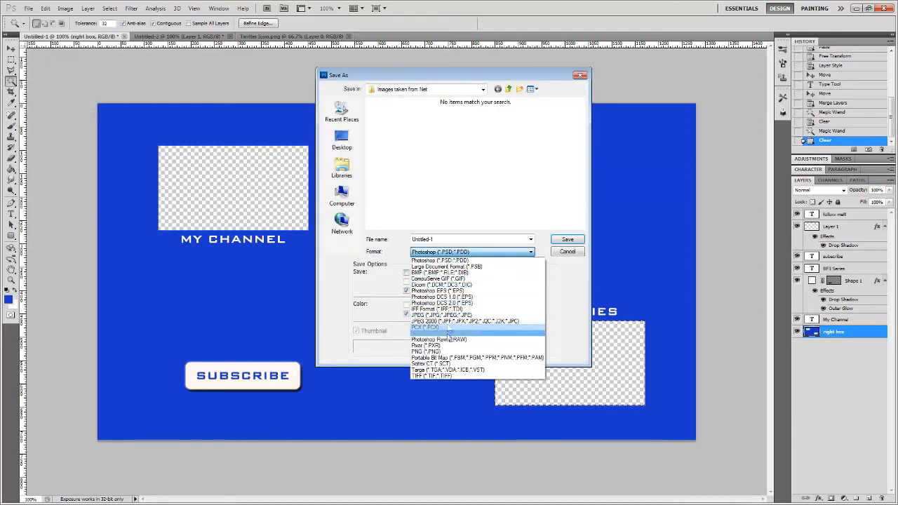
{"action": "mouse_move", "coordinate": [449, 352]}
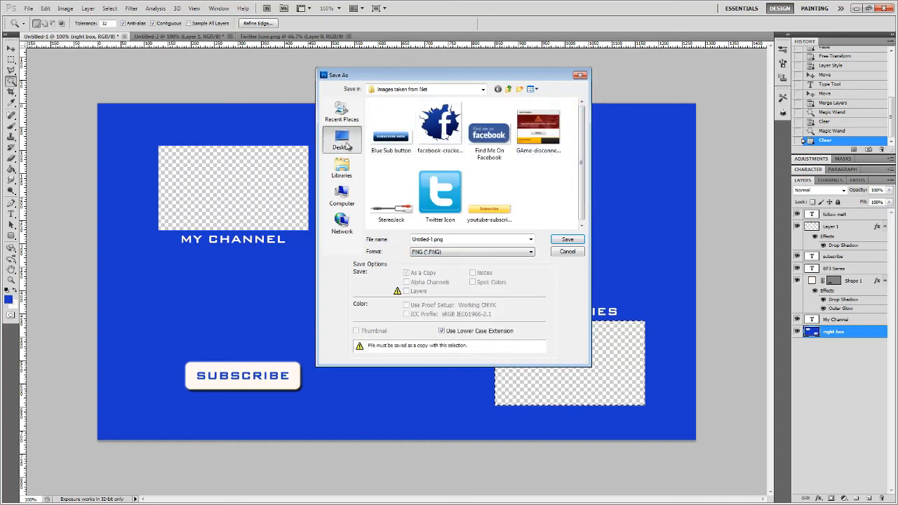
{"action": "left_click", "coordinate": [342, 140]}
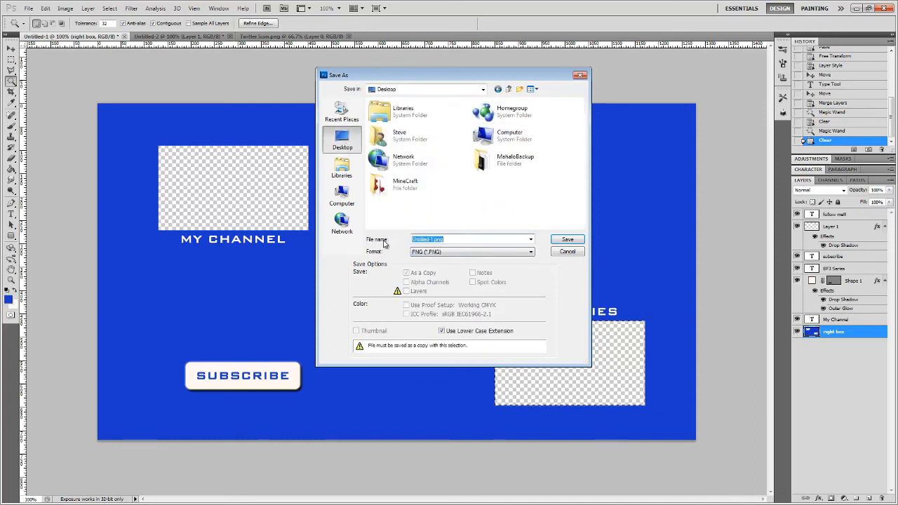
{"action": "type", "text": "end"}
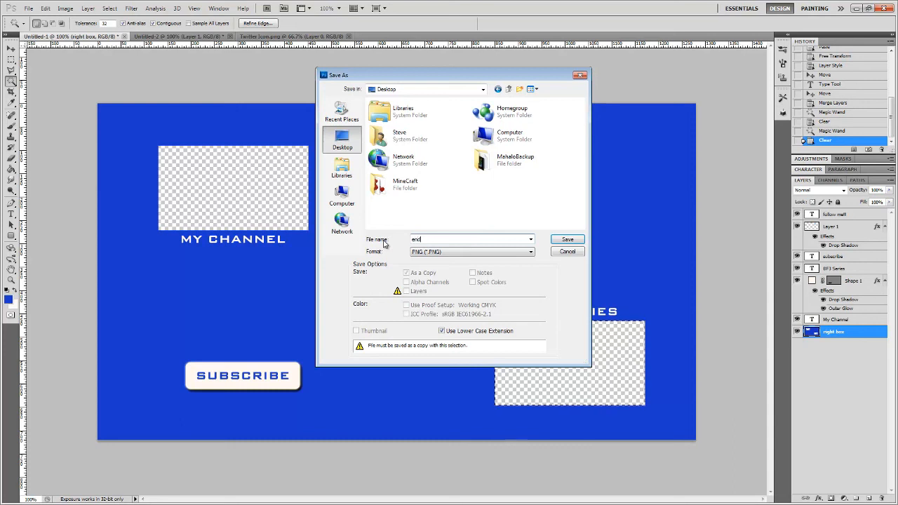
{"action": "type", "text": "card"}
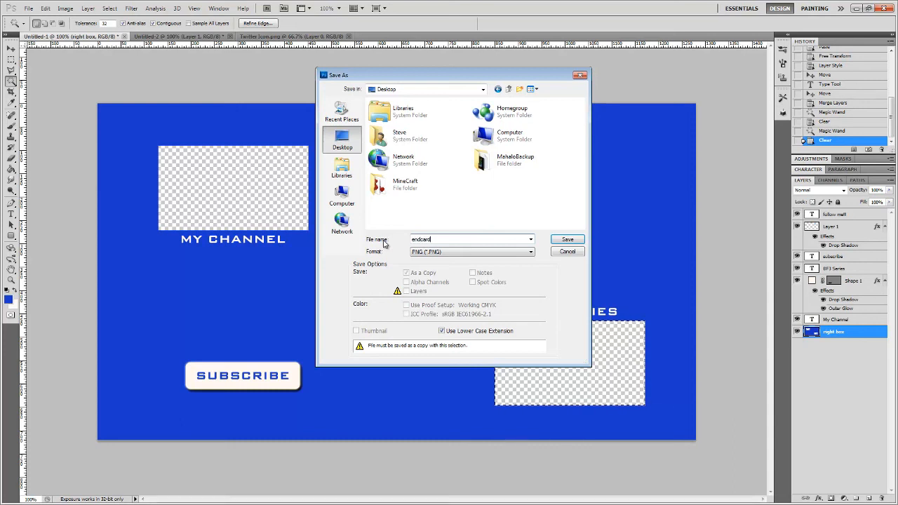
{"action": "left_click", "coordinate": [567, 239]}
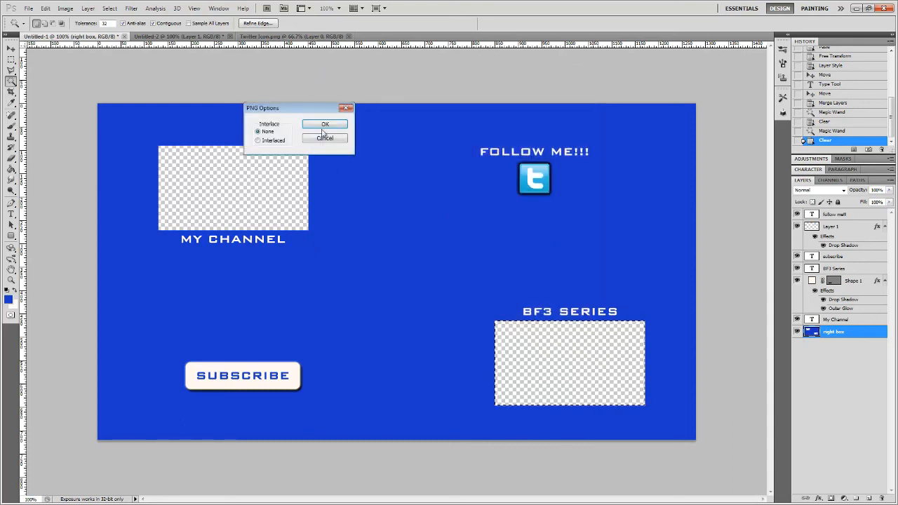
{"action": "left_click", "coordinate": [325, 123]}
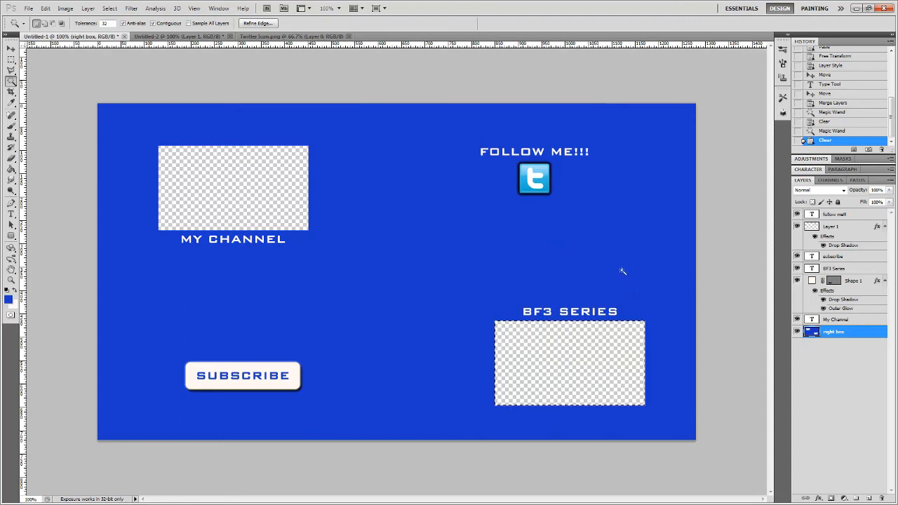
{"action": "mouse_move", "coordinate": [681, 264]}
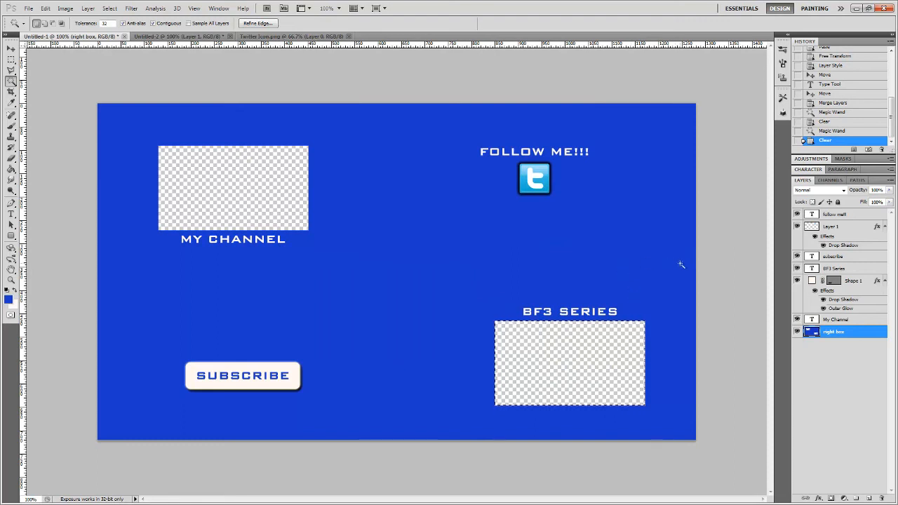
{"action": "mouse_move", "coordinate": [701, 271]}
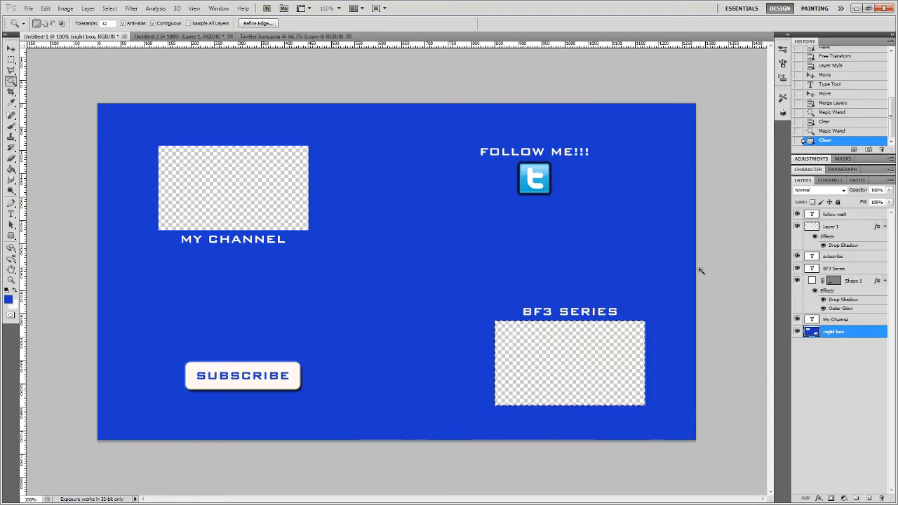